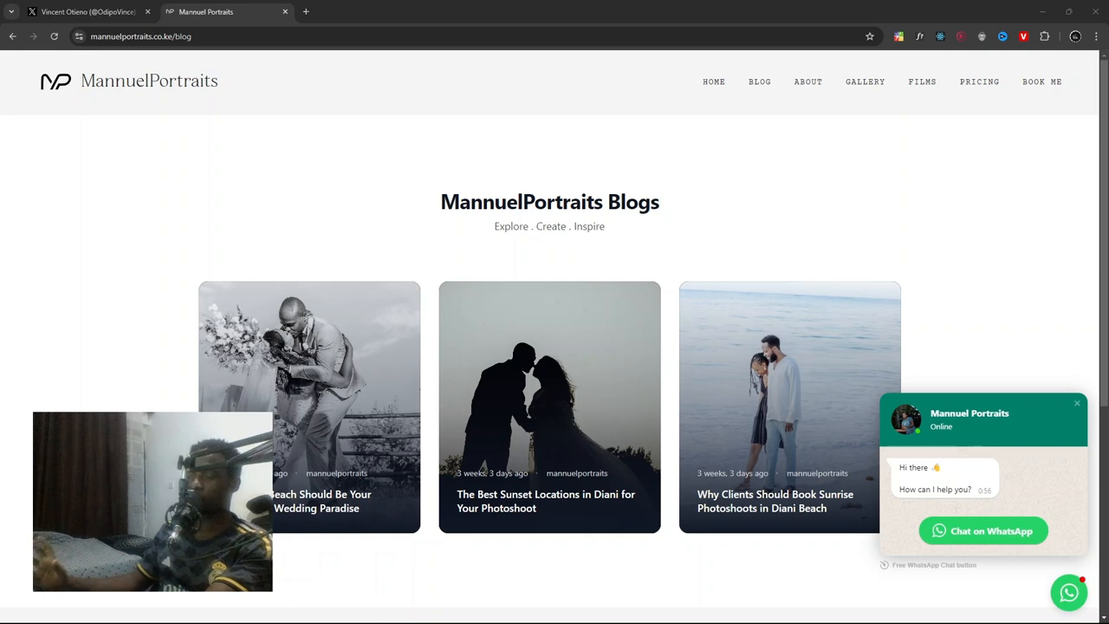
{"action": "mouse_move", "coordinate": [1081, 350]}
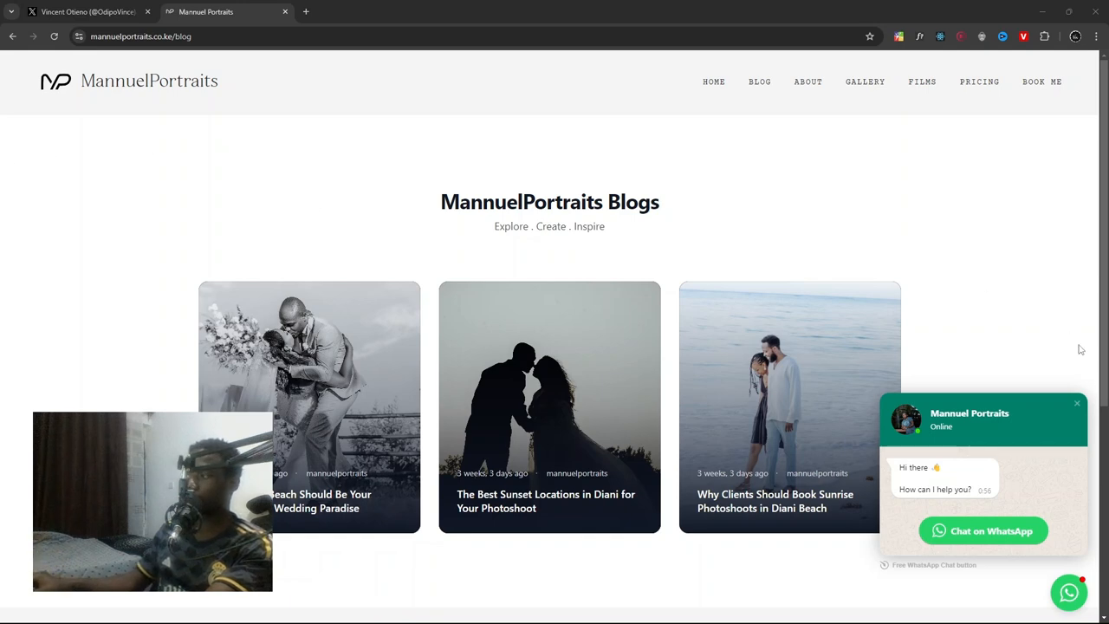
- Toggle the blog's WhatsApp chat popup closed, open and closed again to check it
{"action": "left_click", "coordinate": [1078, 403]}
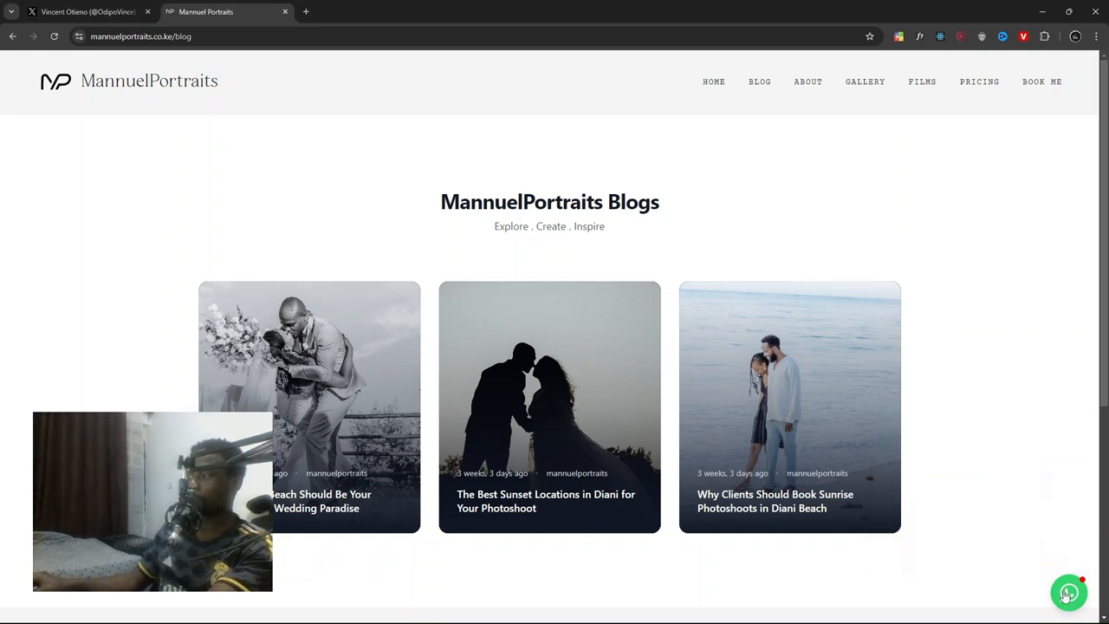
{"action": "left_click", "coordinate": [1068, 593]}
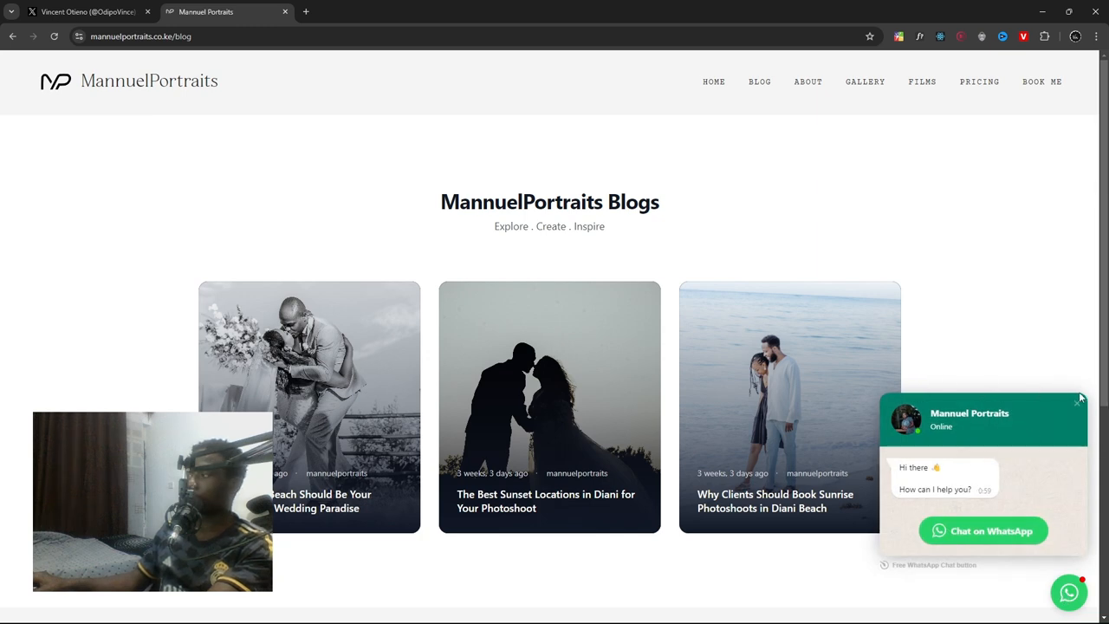
{"action": "left_click", "coordinate": [1080, 397]}
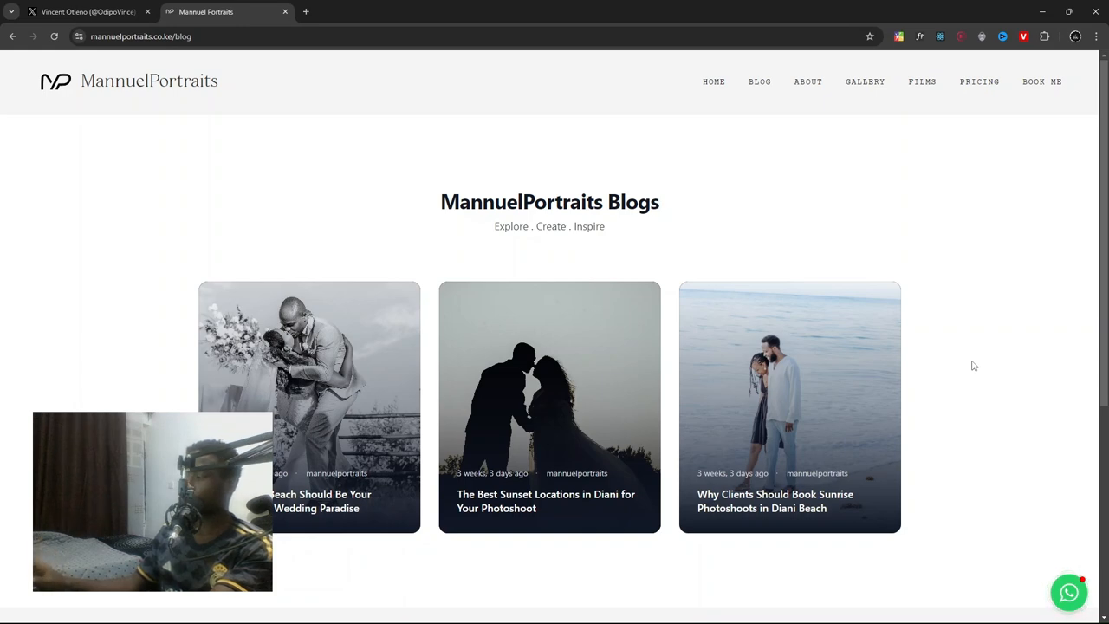
{"action": "mouse_move", "coordinate": [963, 367]}
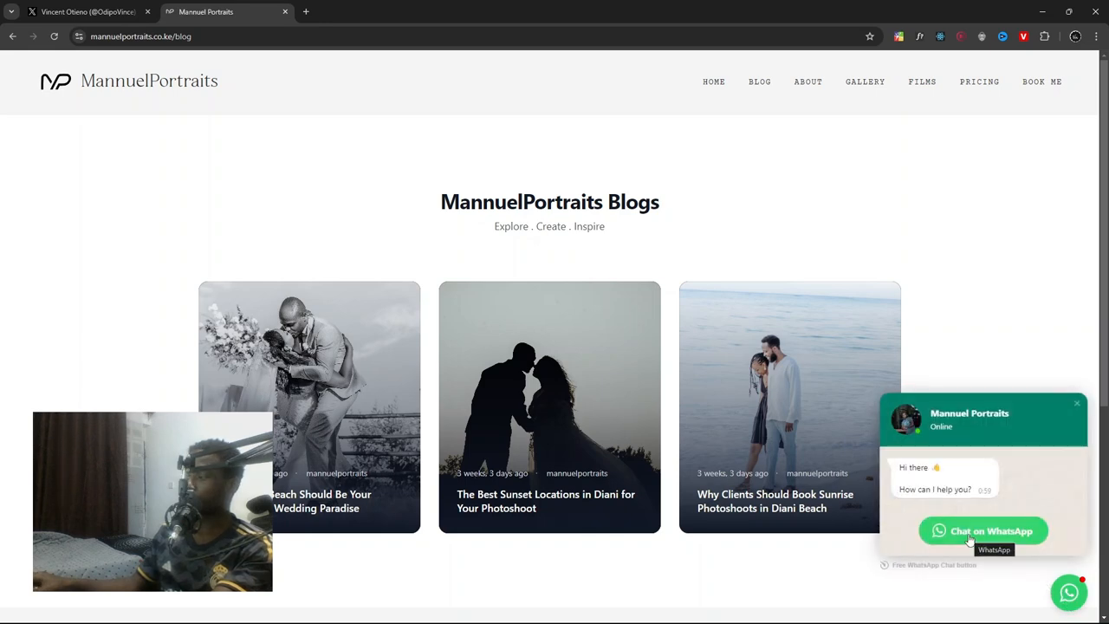
- Start a WhatsApp chat from the site and continue into the Manuel Portraits conversation in the desktop app
{"action": "left_click", "coordinate": [982, 531]}
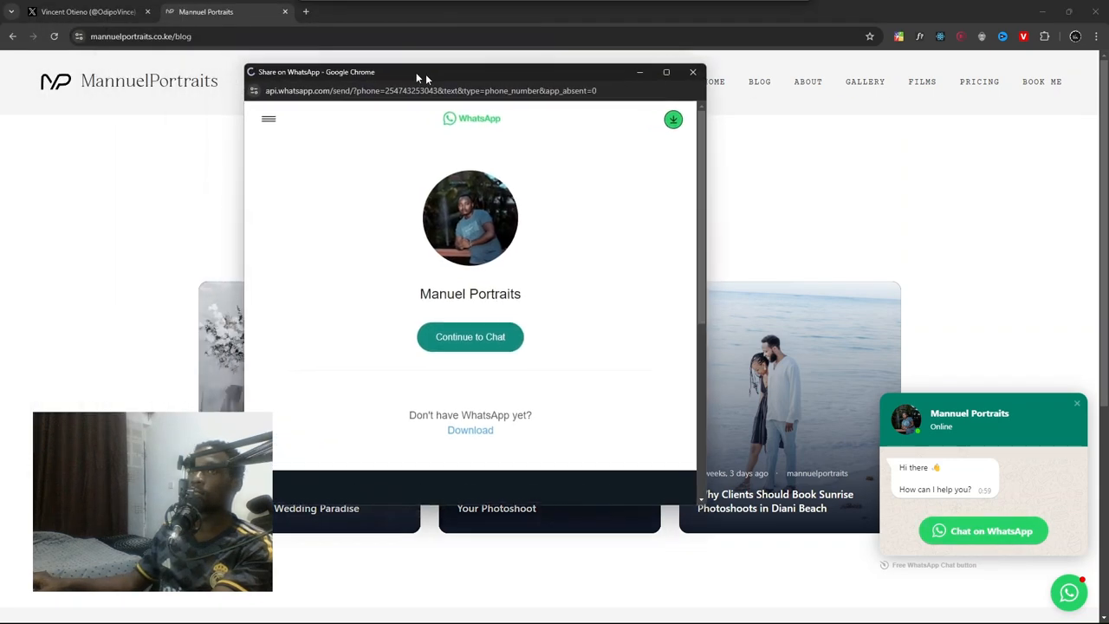
{"action": "left_click", "coordinate": [470, 336]}
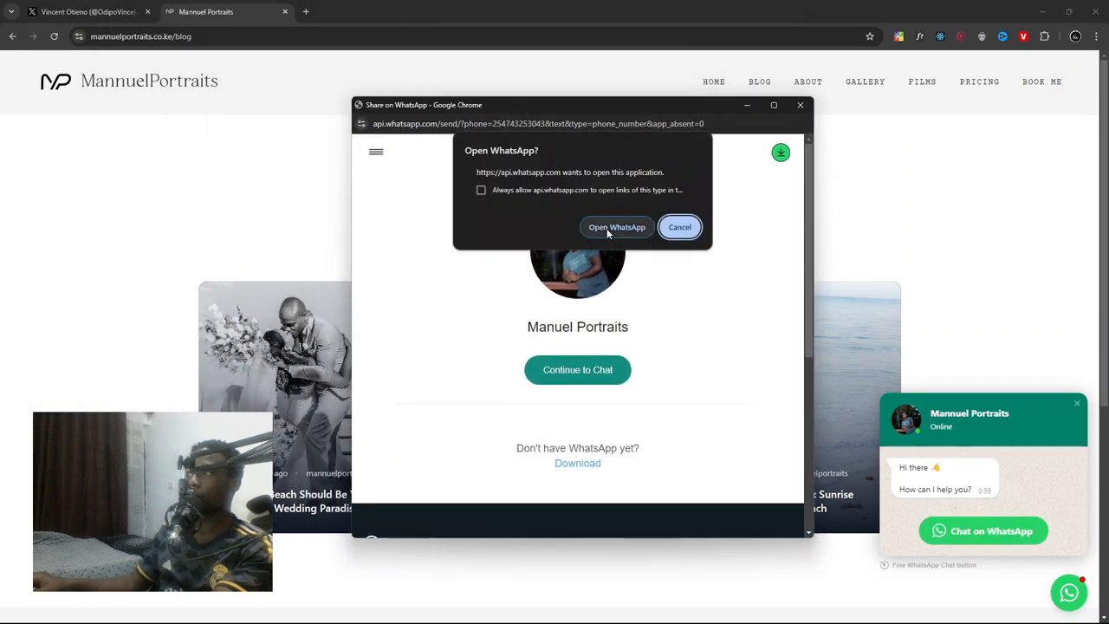
{"action": "left_click", "coordinate": [617, 225]}
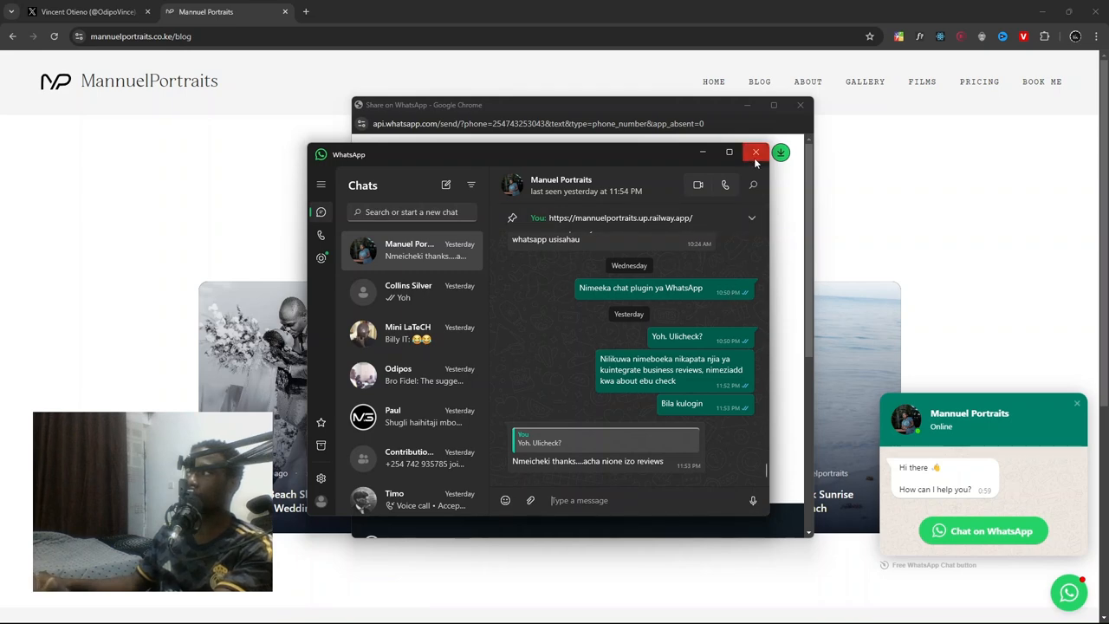
- Close the desktop WhatsApp app, the share window and the blog's chat popup
{"action": "left_click", "coordinate": [756, 152]}
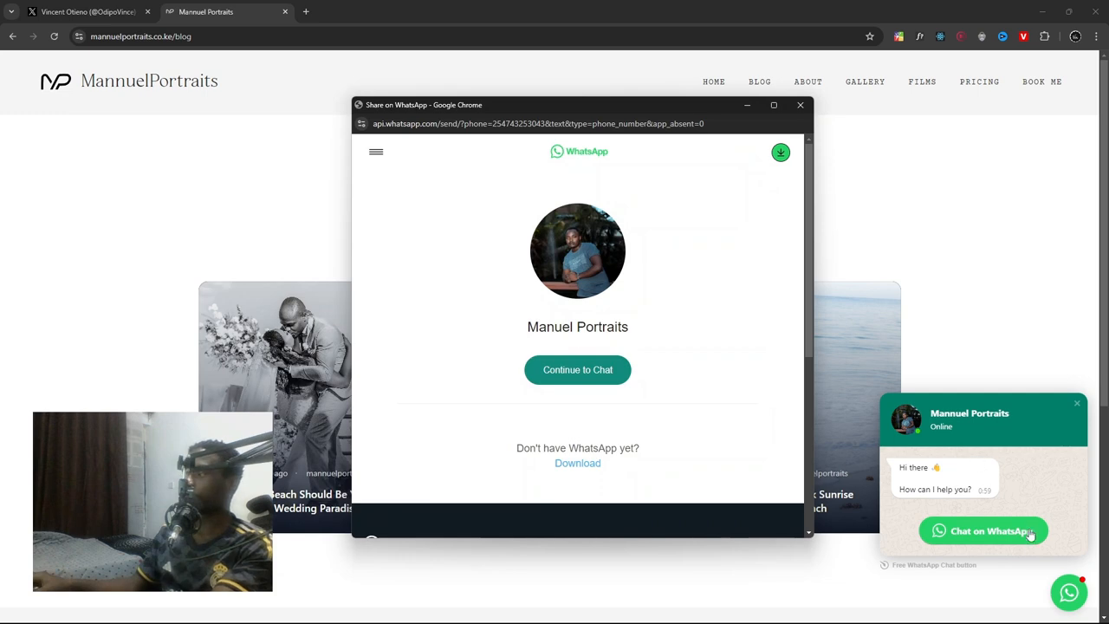
{"action": "mouse_move", "coordinate": [667, 374]}
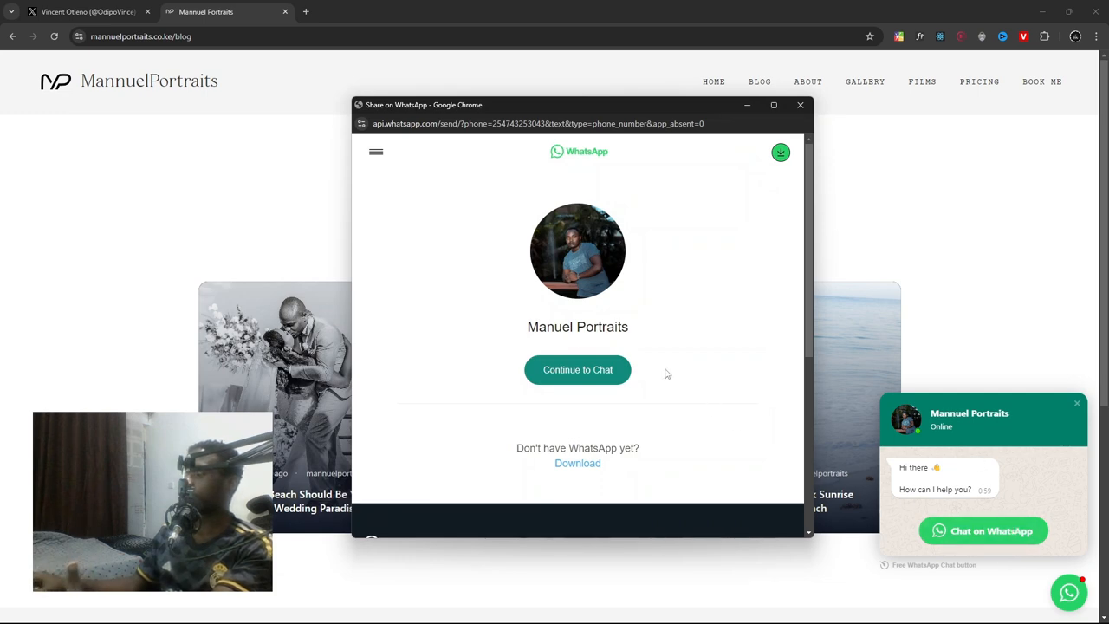
{"action": "mouse_move", "coordinate": [852, 397]}
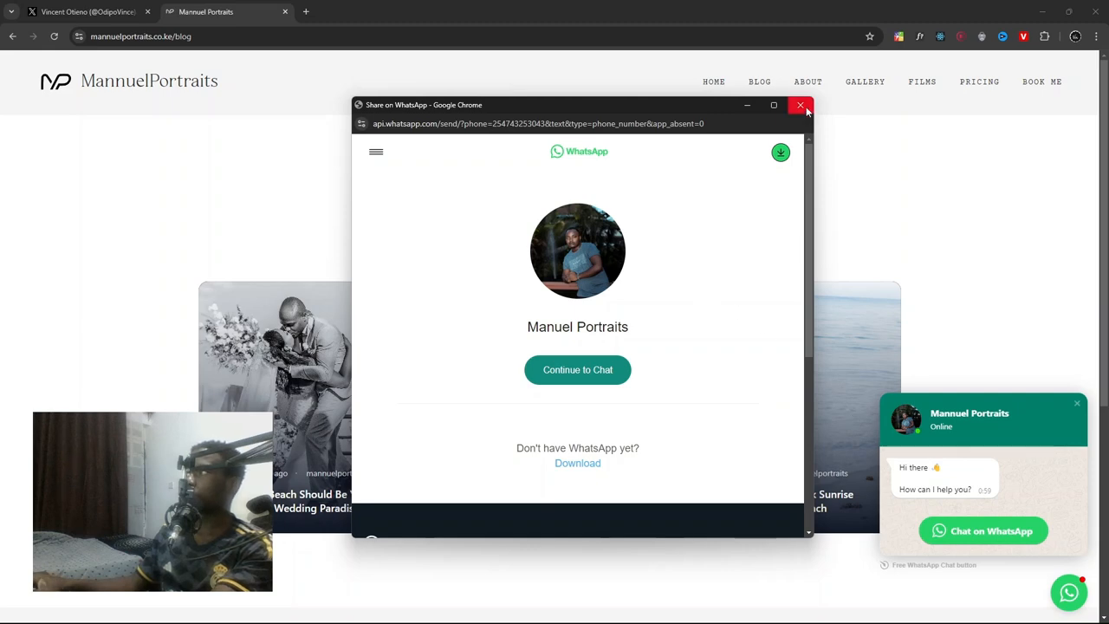
{"action": "left_click", "coordinate": [801, 105]}
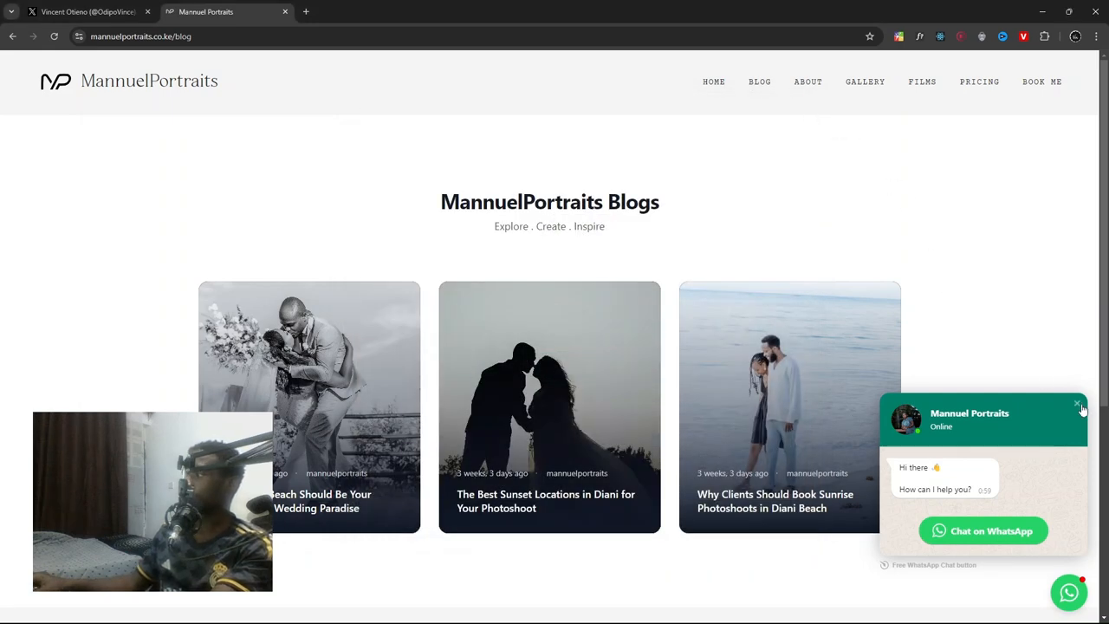
{"action": "left_click", "coordinate": [1078, 405]}
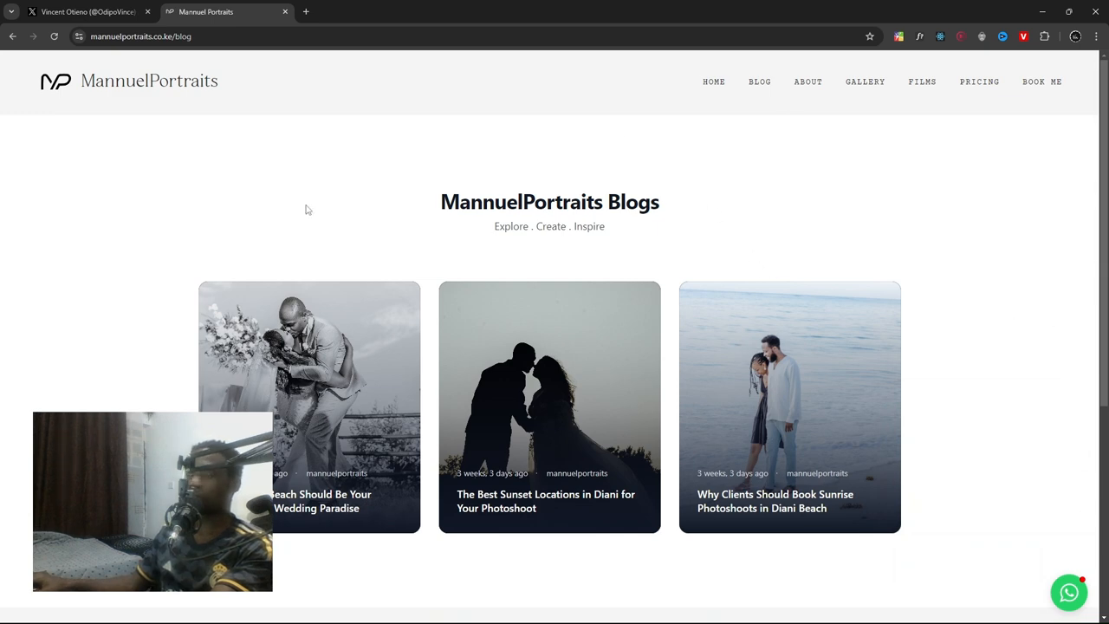
{"action": "mouse_move", "coordinate": [111, 148]}
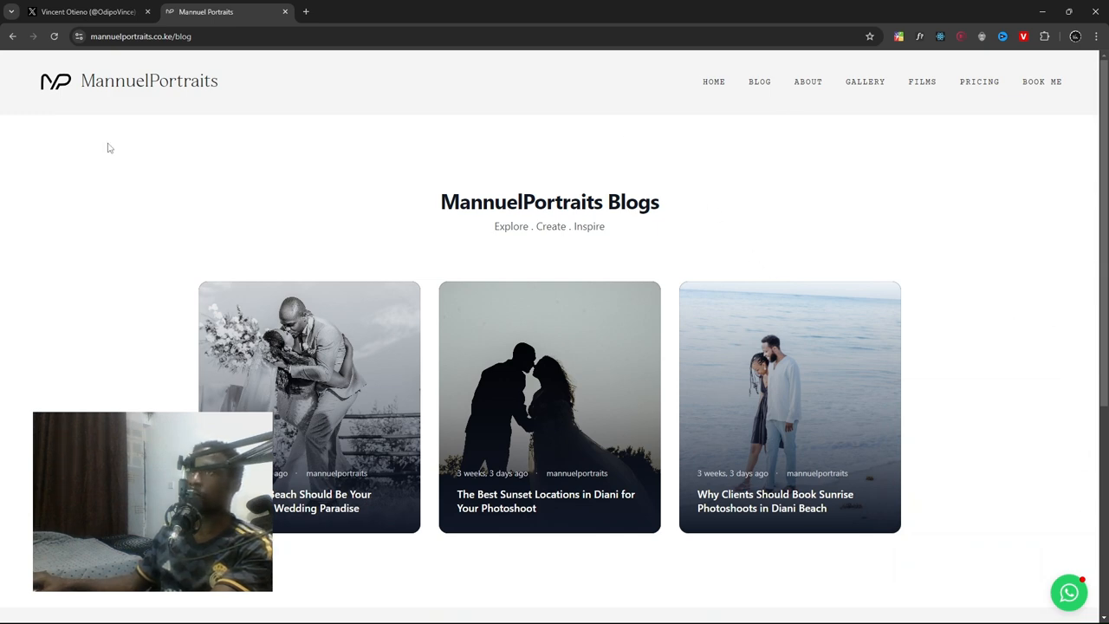
{"action": "mouse_move", "coordinate": [78, 163]}
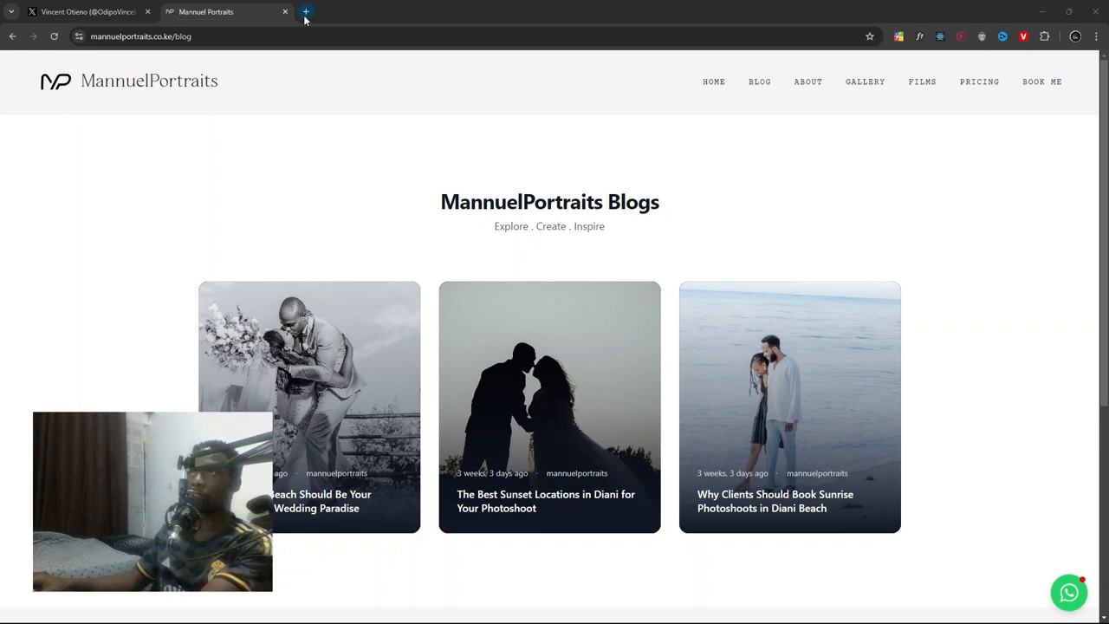
- Search 'elfsight whatsapp widget' in a new tab and open Elfsight's WhatsApp Chat Widget result after closing the login tab
{"action": "left_click", "coordinate": [305, 10]}
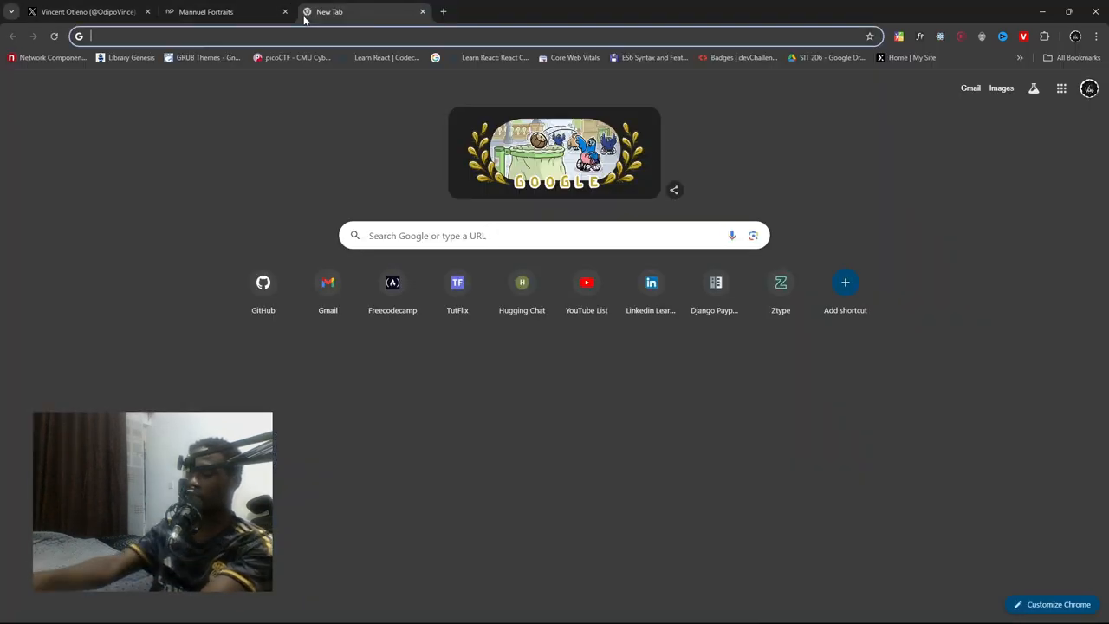
{"action": "type", "text": "elfsight.com"}
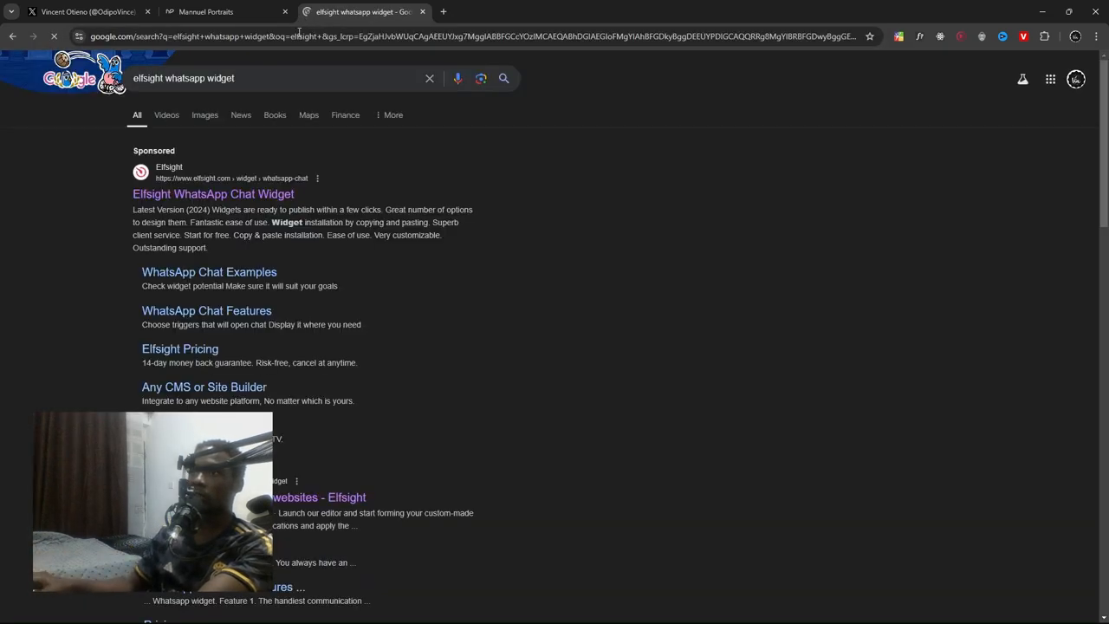
{"action": "mouse_move", "coordinate": [211, 194]}
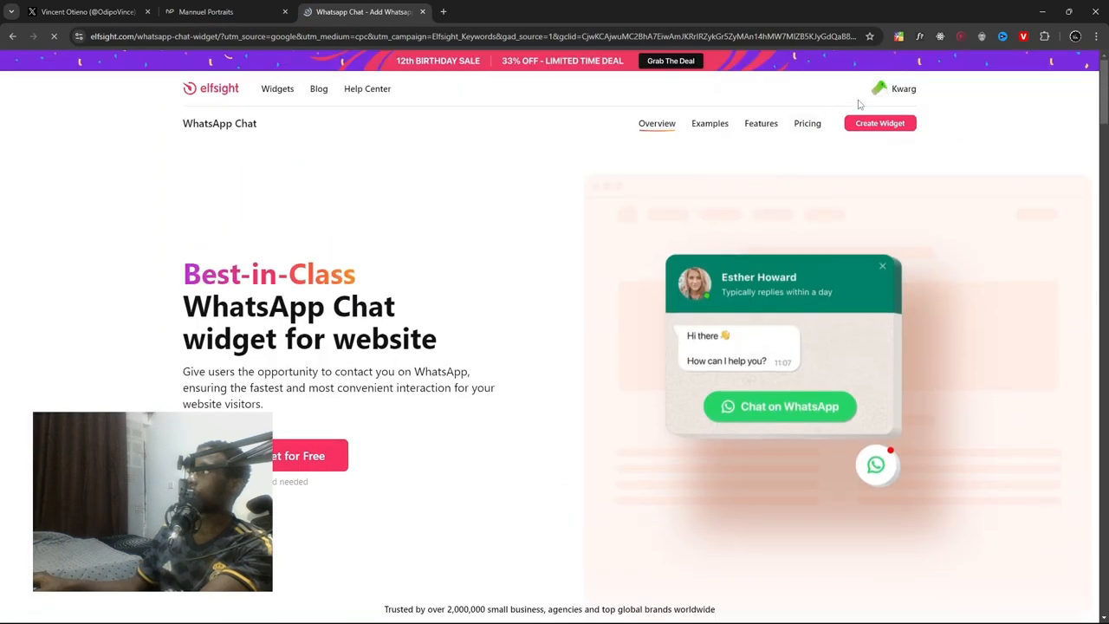
{"action": "mouse_move", "coordinate": [839, 305]}
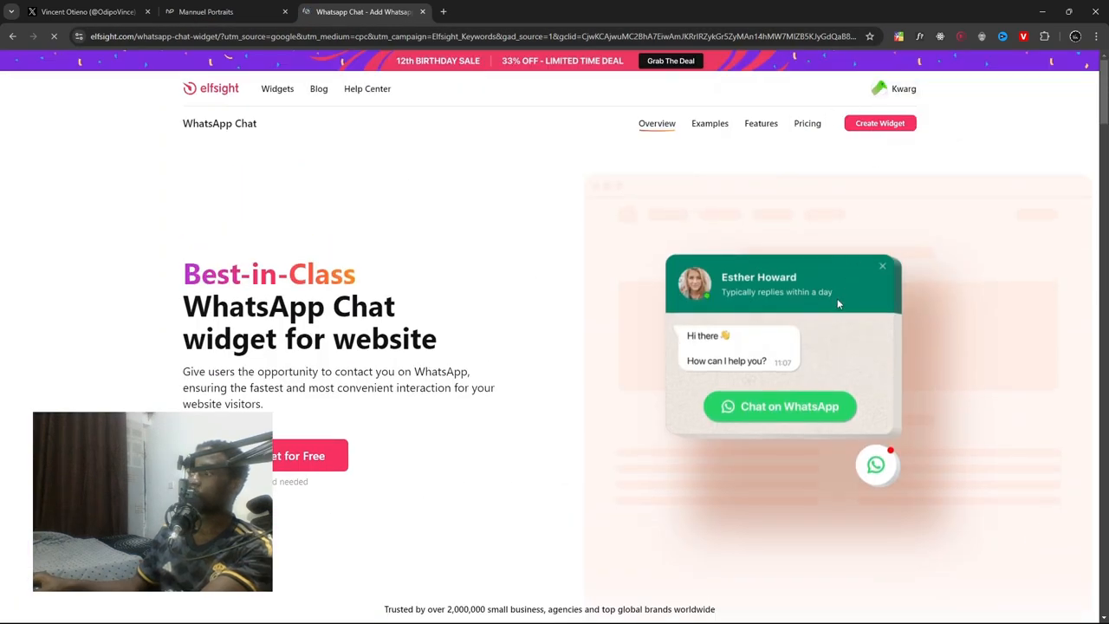
{"action": "left_click", "coordinate": [880, 123]}
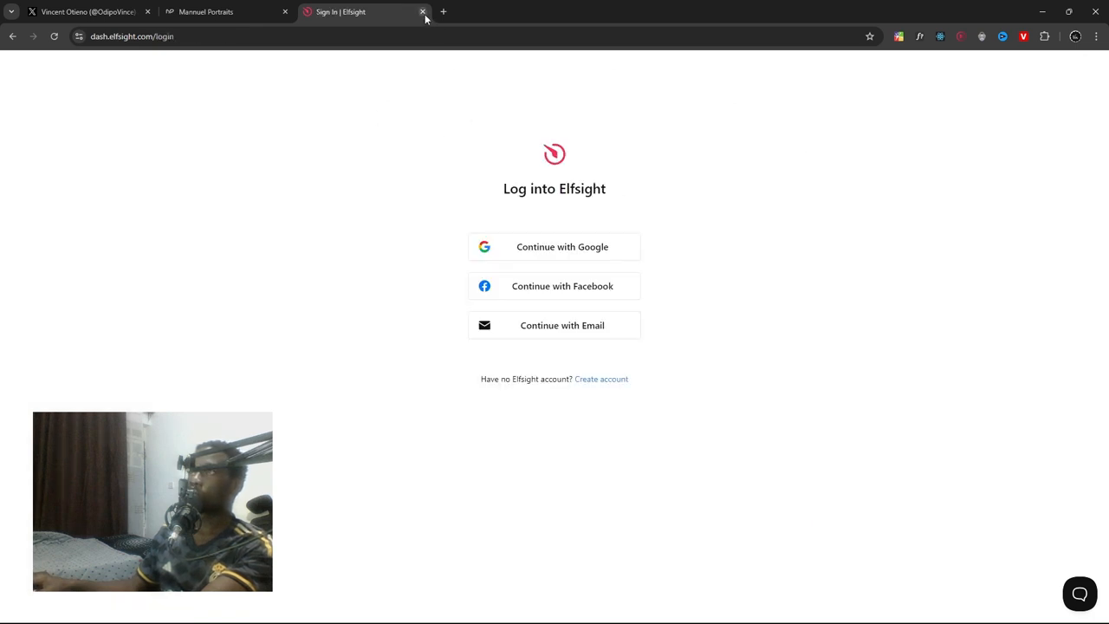
{"action": "left_click", "coordinate": [423, 11]}
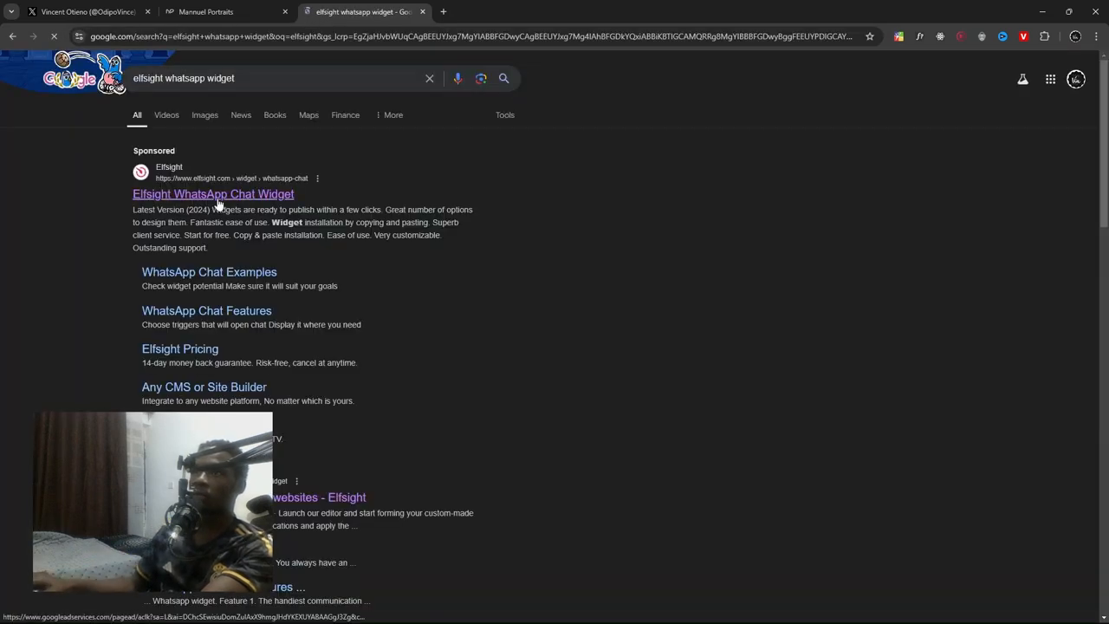
{"action": "left_click", "coordinate": [211, 194]}
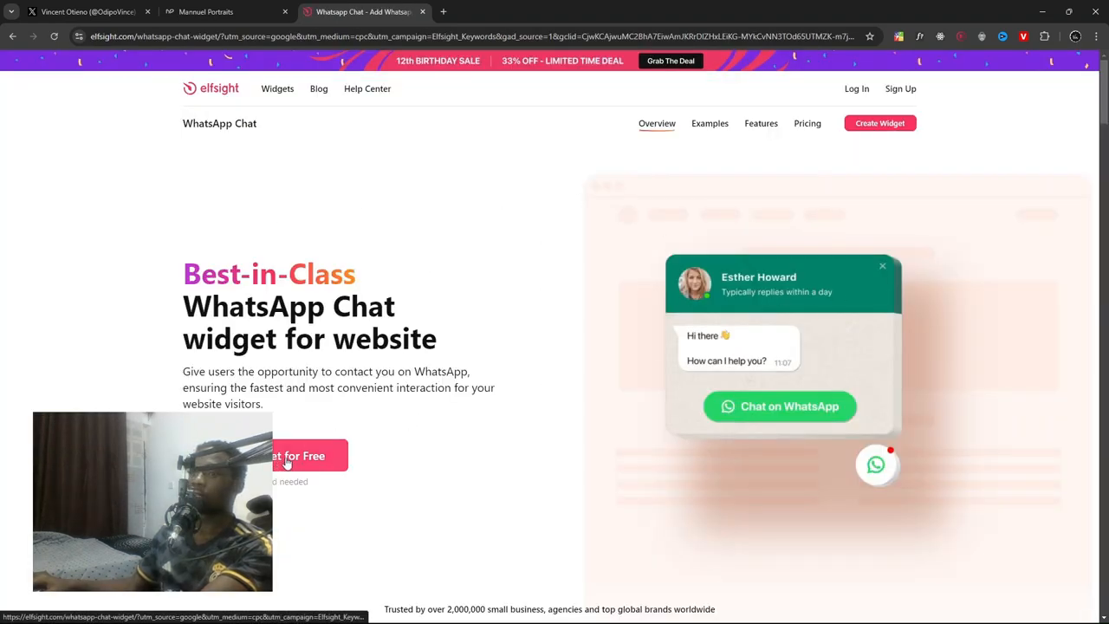
- Start building a free WhatsApp chat widget with the dark theme template
{"action": "left_click", "coordinate": [298, 454]}
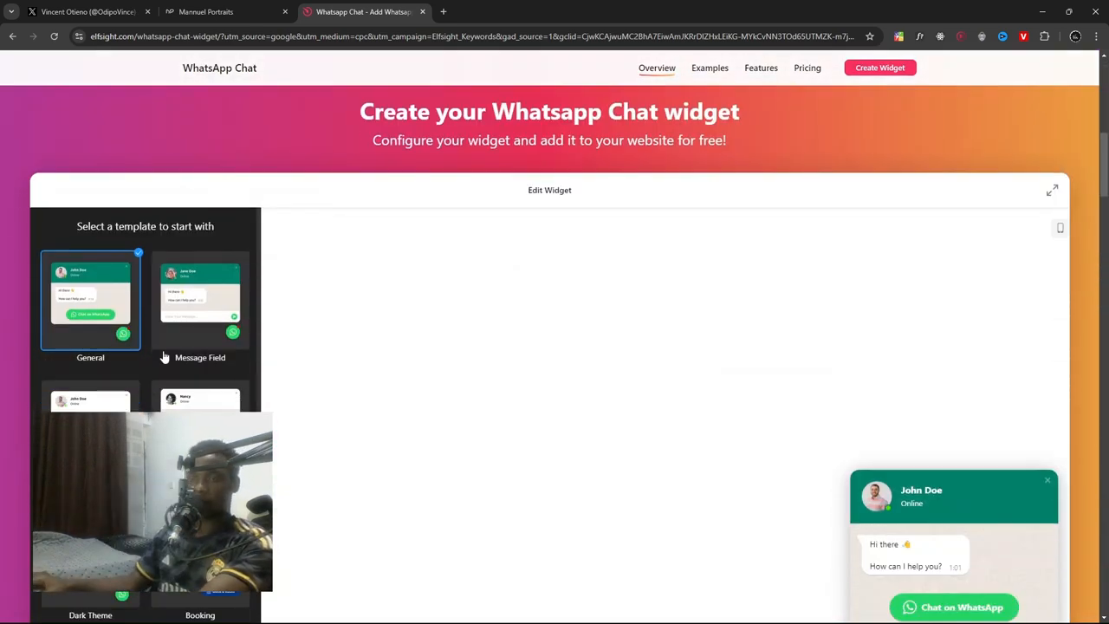
{"action": "scroll", "scroll_direction": "down", "scroll_amount": 3}
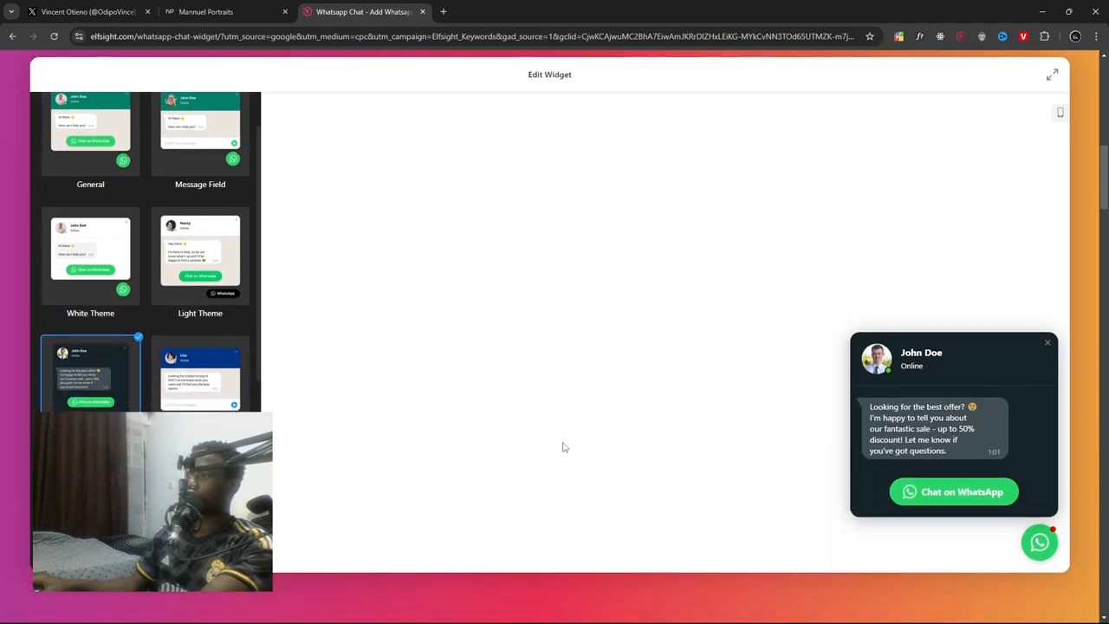
{"action": "left_click", "coordinate": [47, 107]}
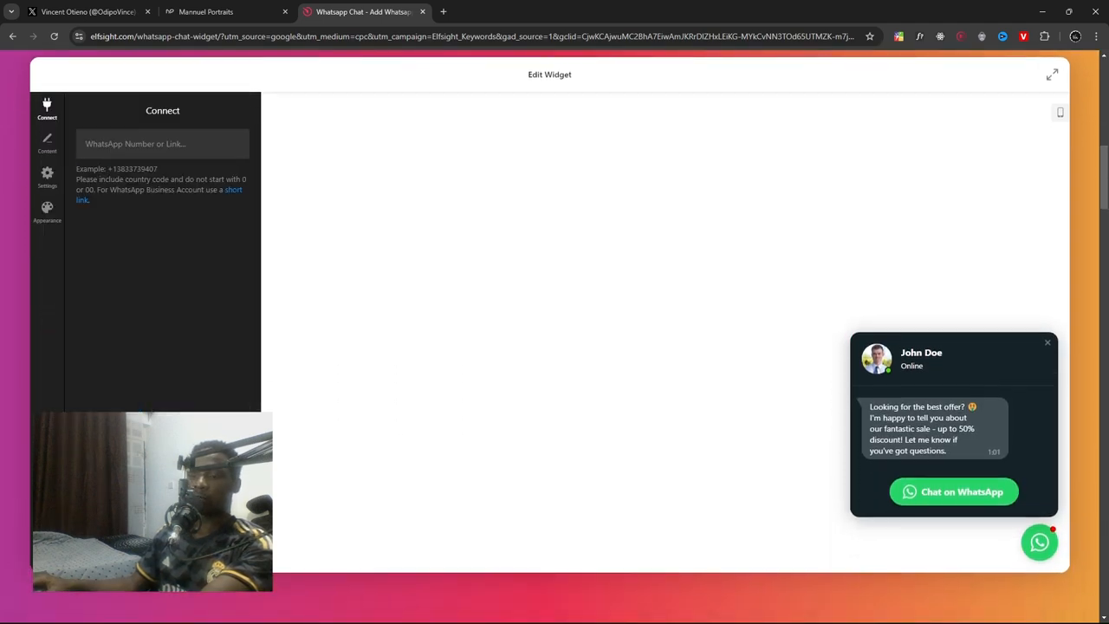
{"action": "left_click", "coordinate": [163, 142]}
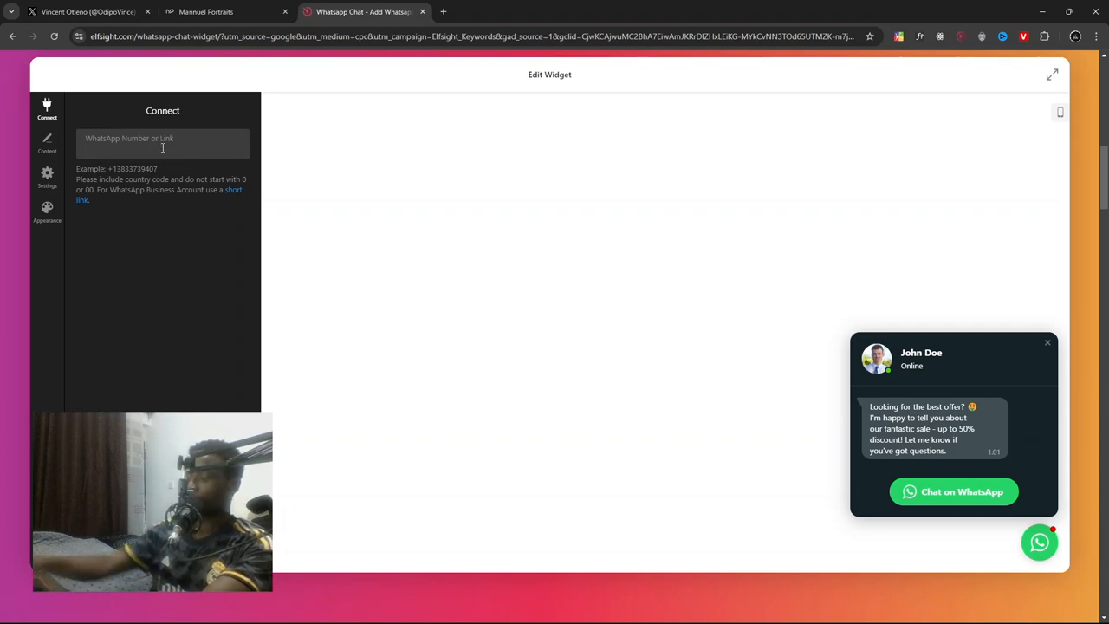
{"action": "type", "text": "+2"}
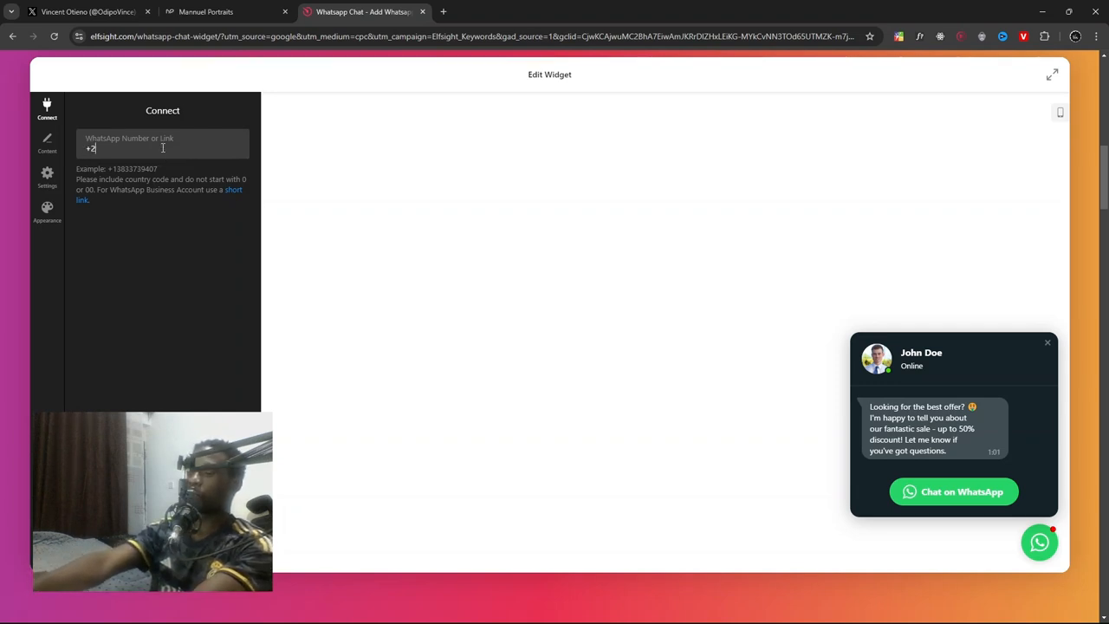
{"action": "type", "text": "547"}
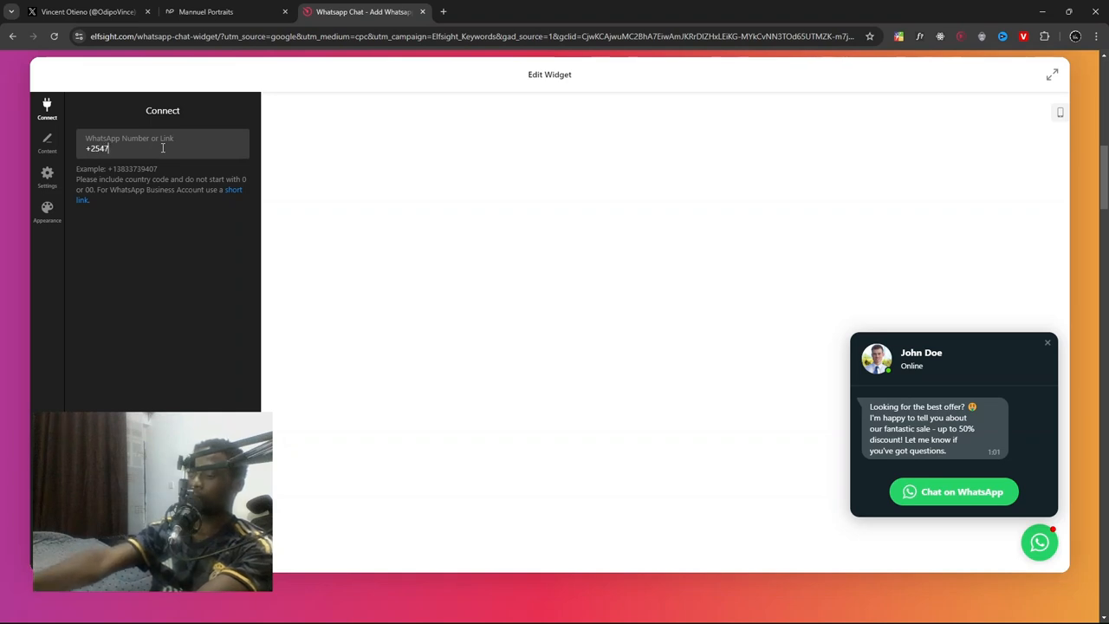
{"action": "type", "text": "08210"}
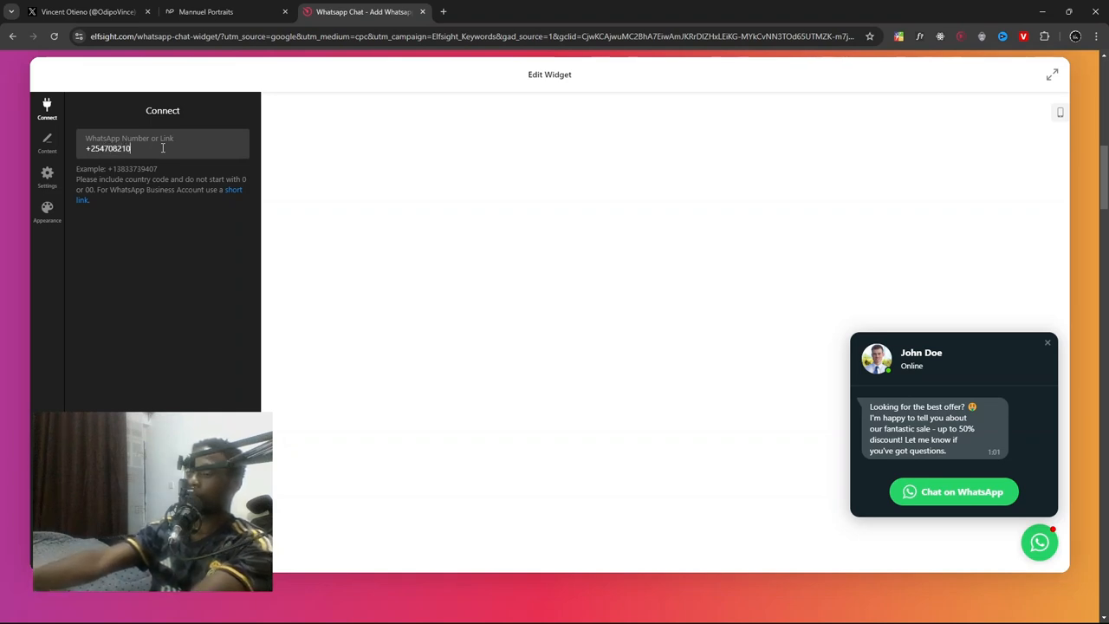
{"action": "type", "text": "687"}
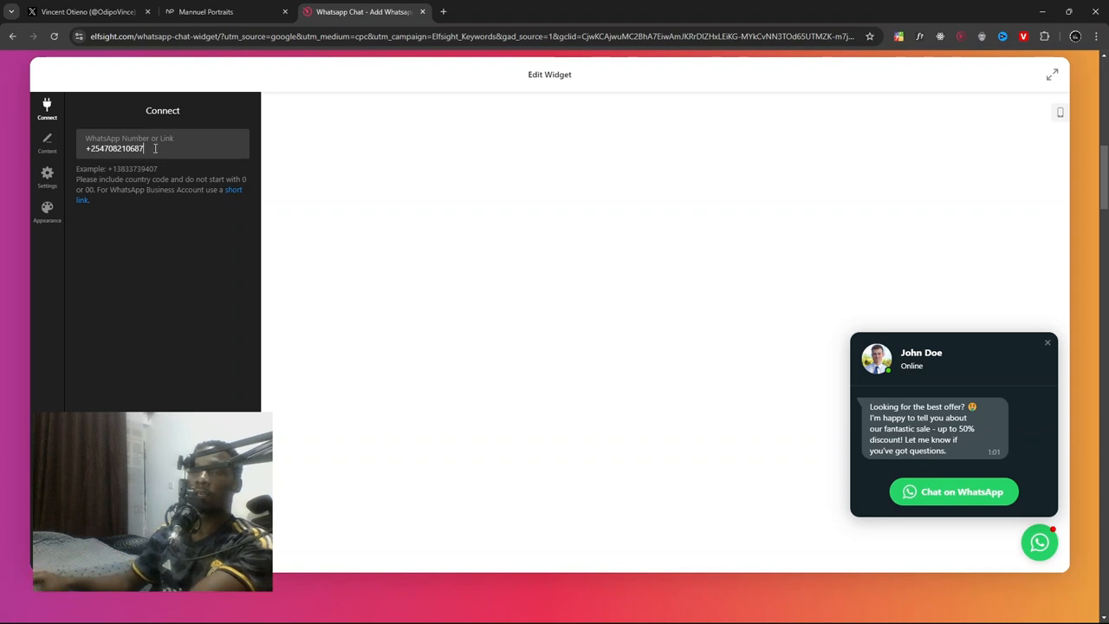
{"action": "left_click", "coordinate": [47, 142]}
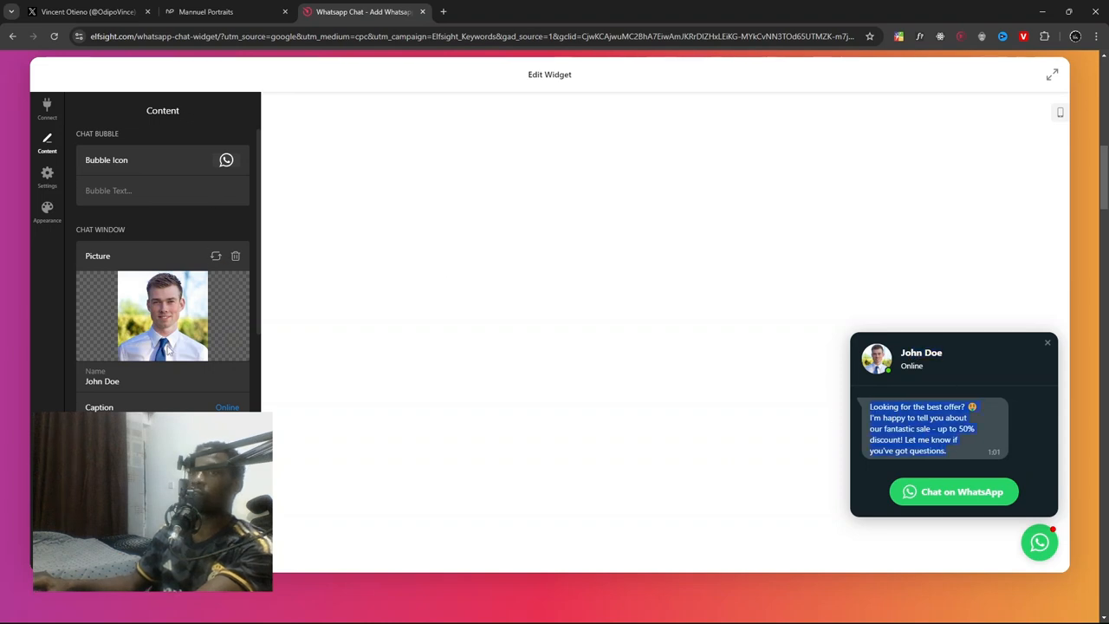
- Replace the chat picture with the signature logo uploaded from the computer
{"action": "left_click", "coordinate": [215, 257]}
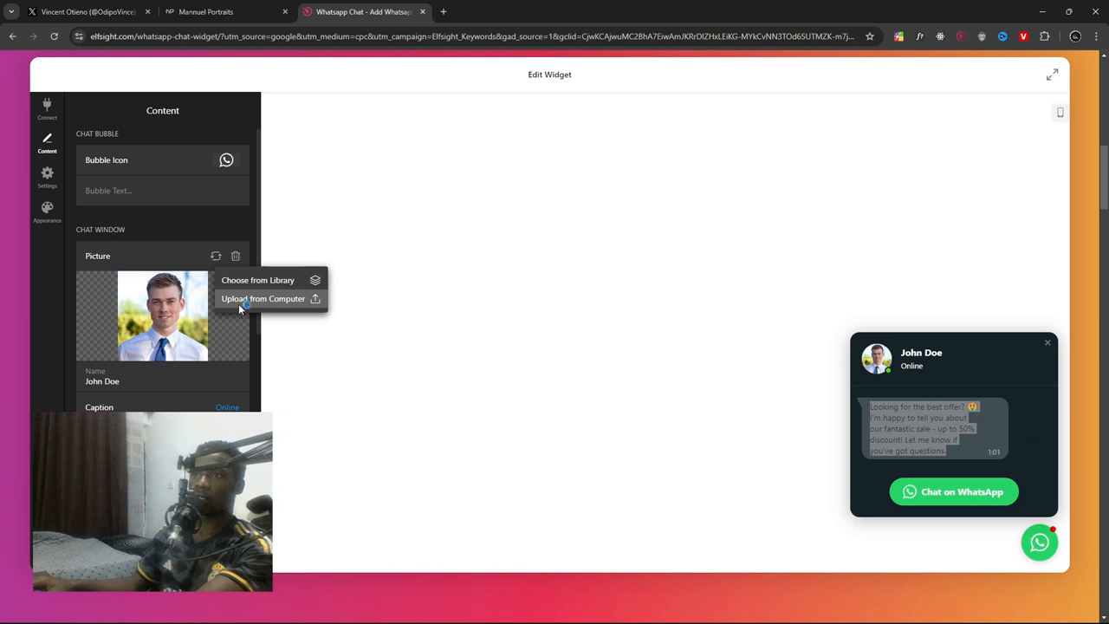
{"action": "left_click", "coordinate": [263, 298]}
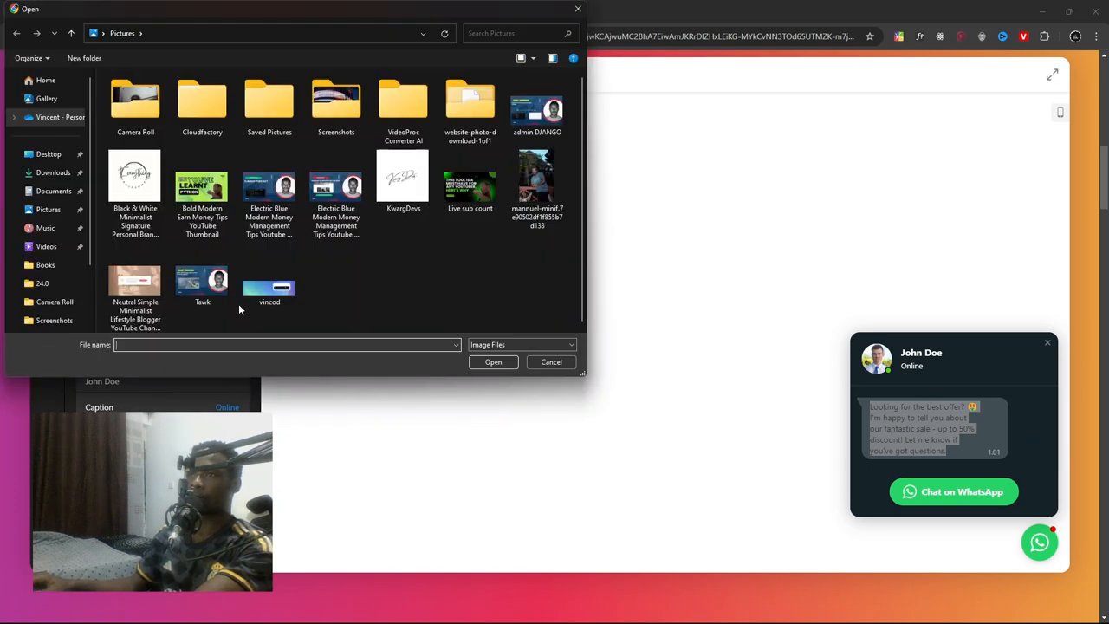
{"action": "left_click", "coordinate": [402, 177]}
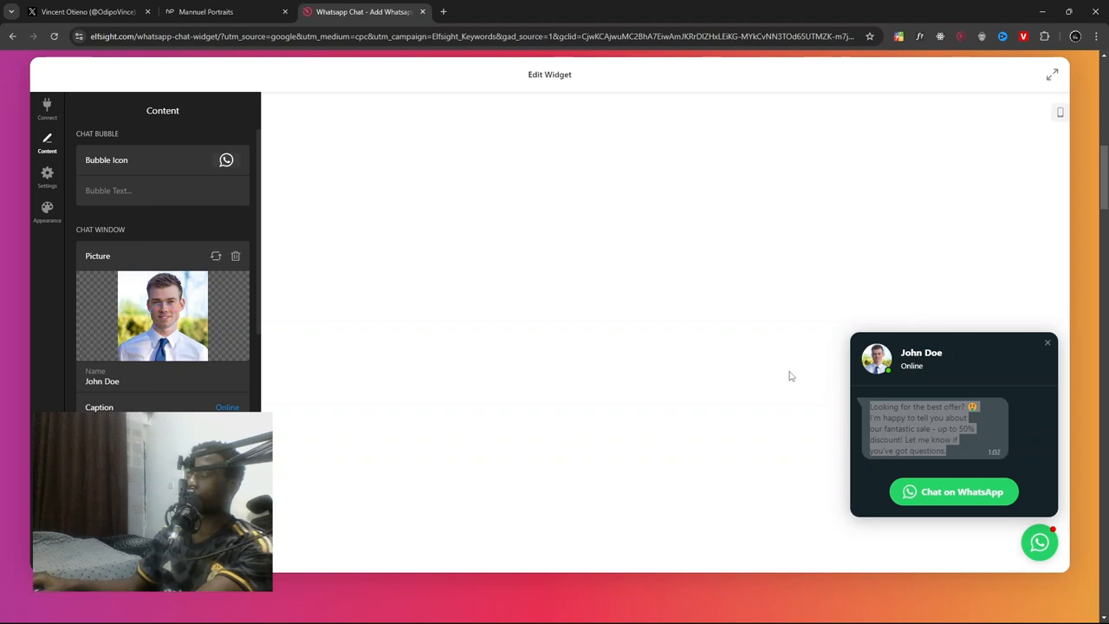
- Change the chat name to KwargDevs
{"action": "scroll", "scroll_direction": "down", "scroll_amount": 3}
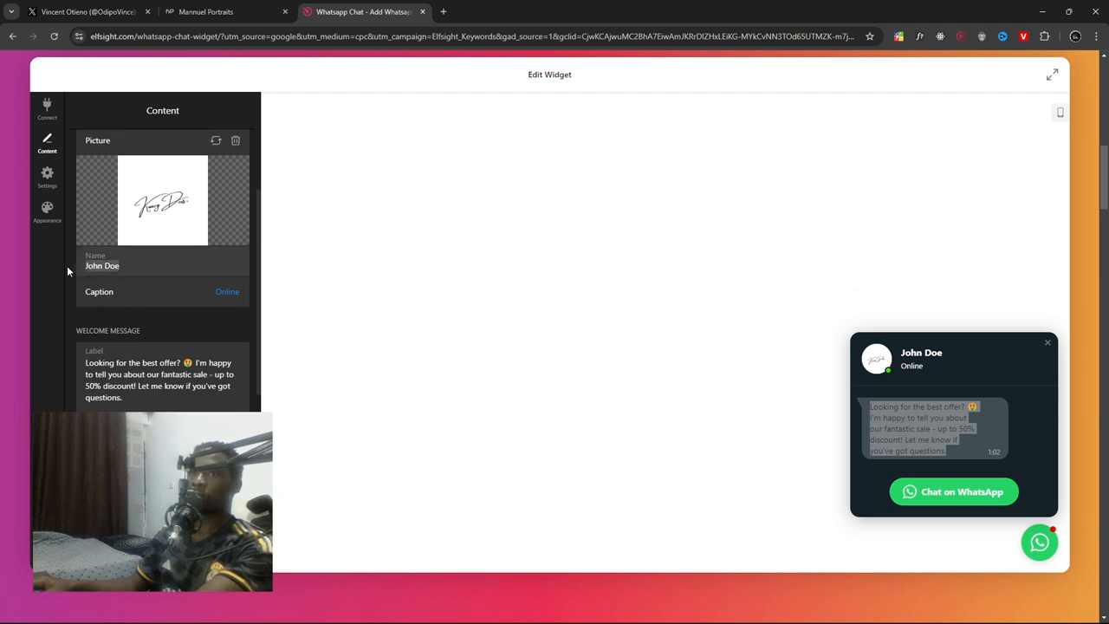
{"action": "type", "text": "Kwar"}
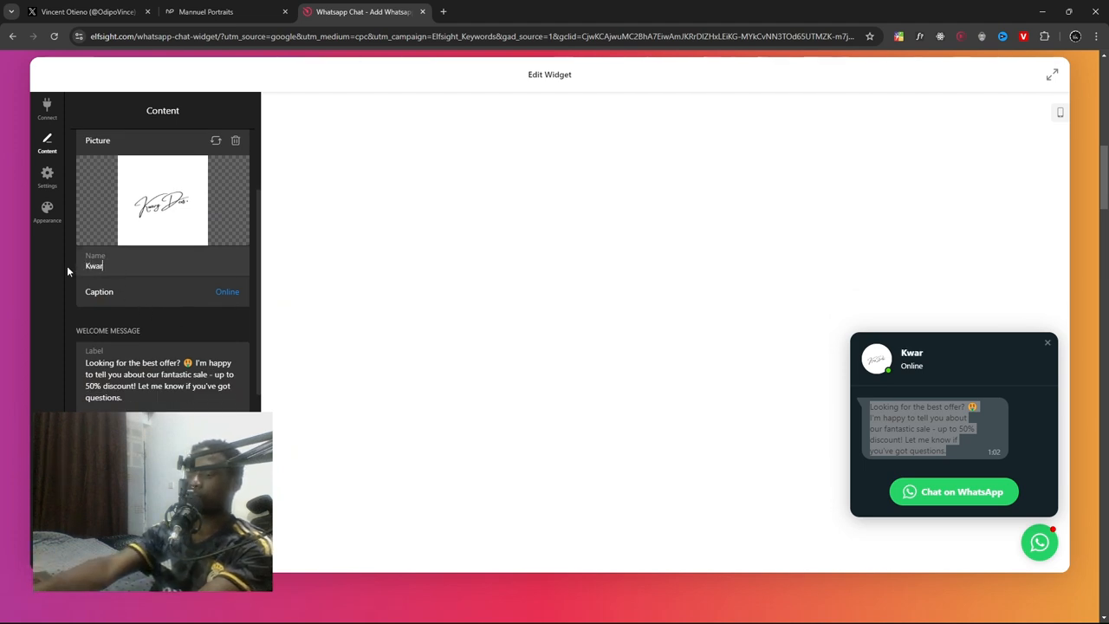
{"action": "type", "text": "gDevs"}
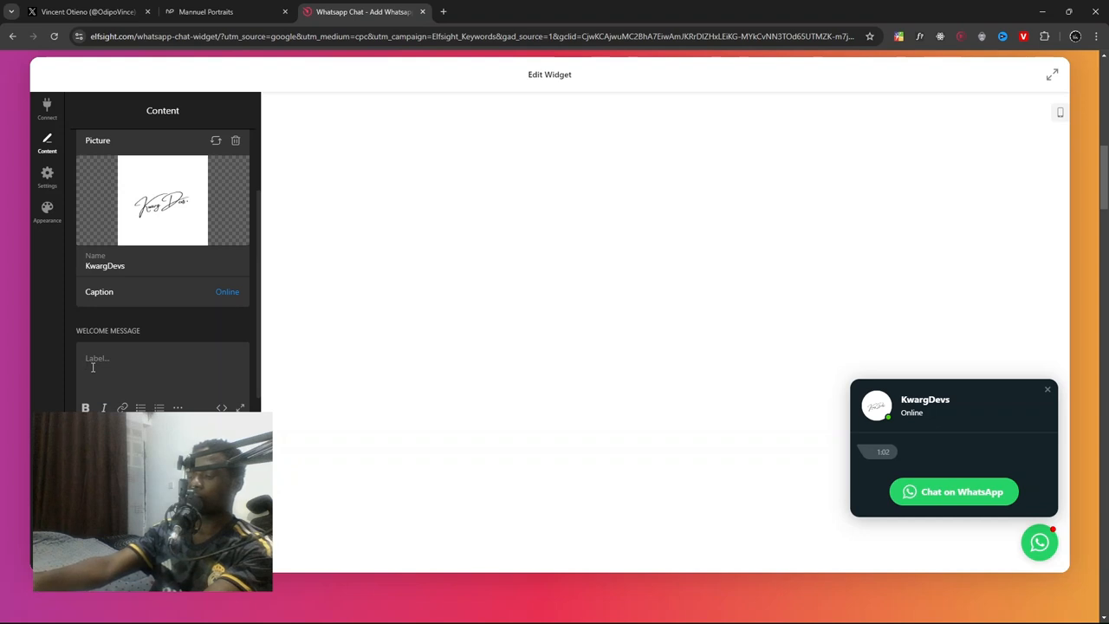
- Write the welcome message 'Welcome to KwargDevs. How can I help you today?'
{"action": "type", "text": "Welcome"}
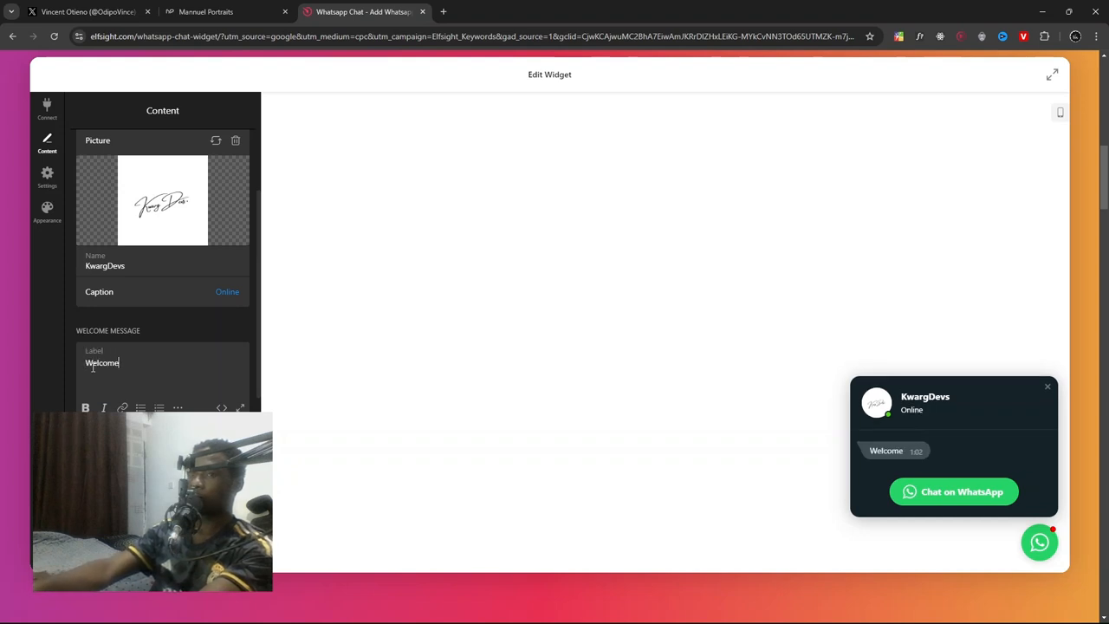
{"action": "type", "text": "to Kw"}
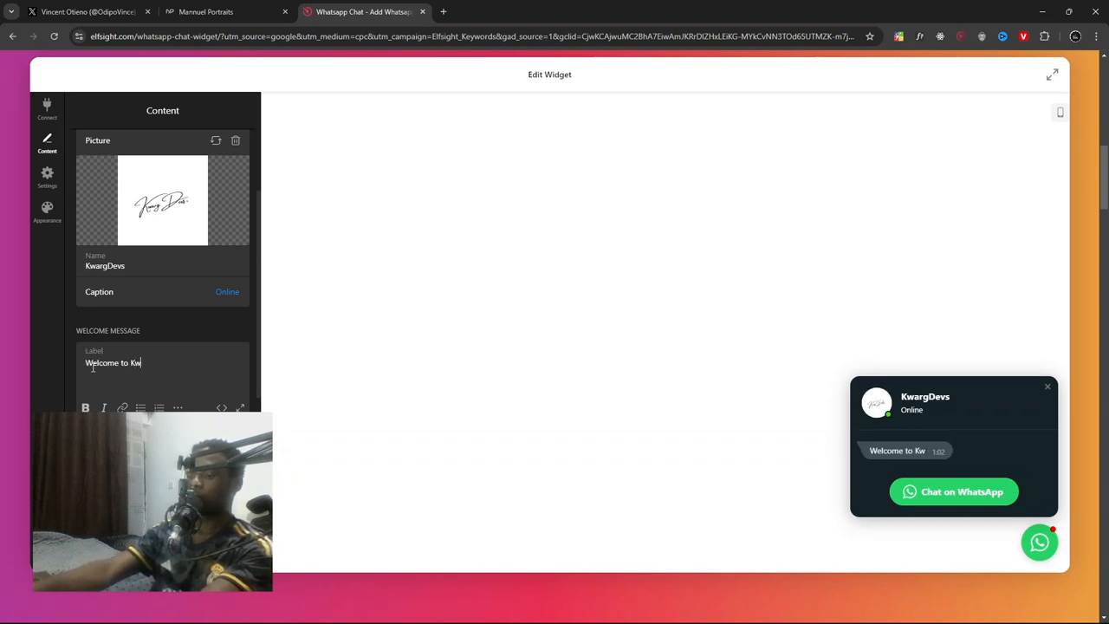
{"action": "type", "text": "argDe"}
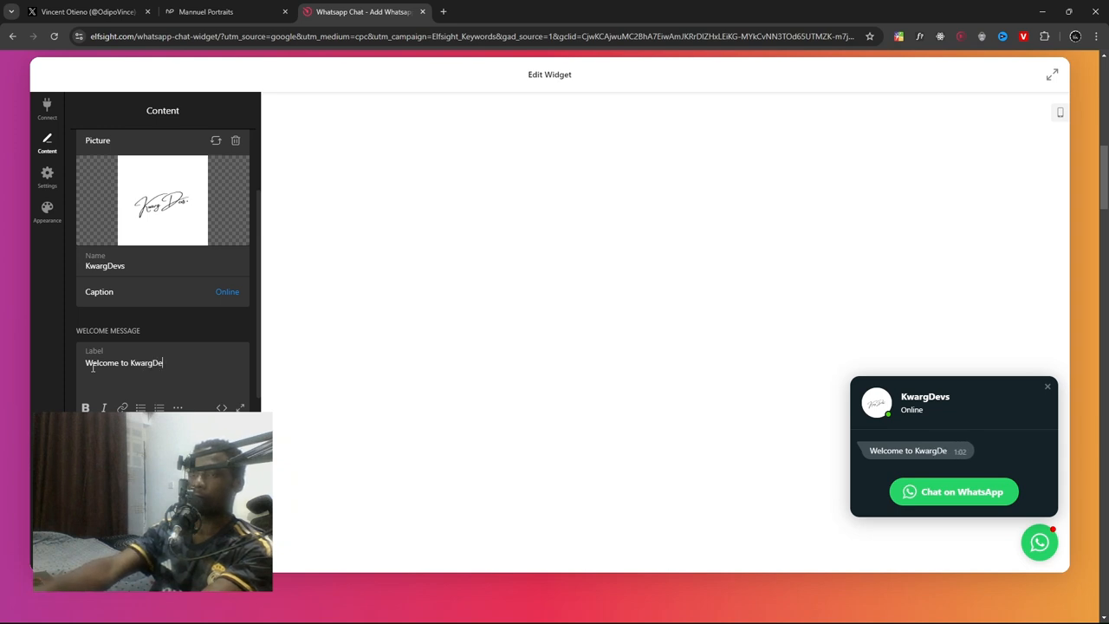
{"action": "type", "text": "vs"}
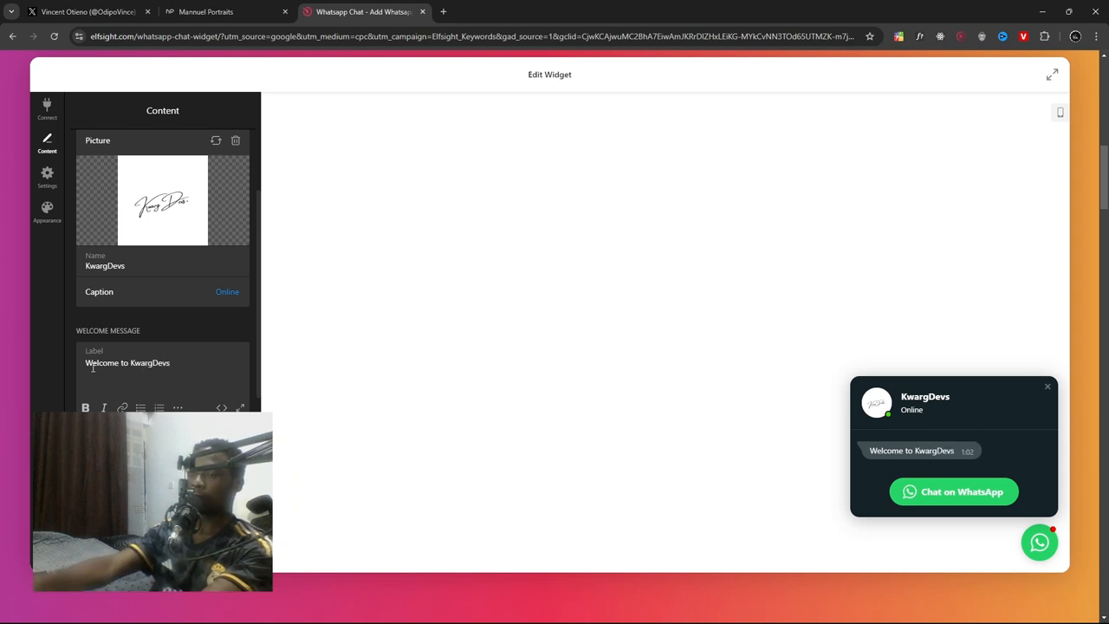
{"action": "type", "text": ","}
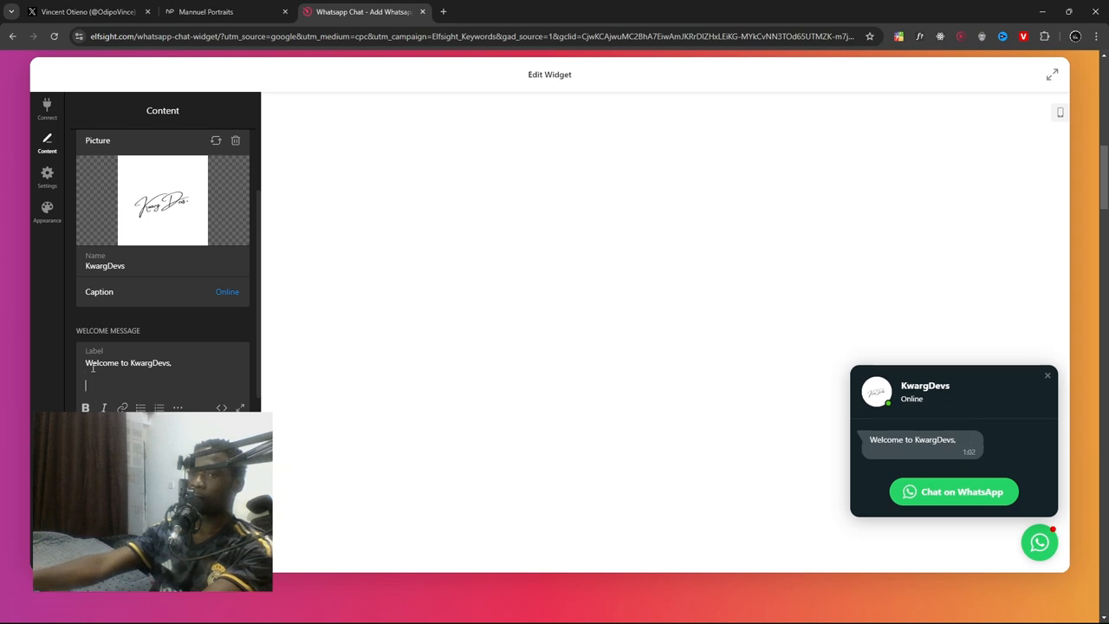
{"action": "type", "text": "How can I he"}
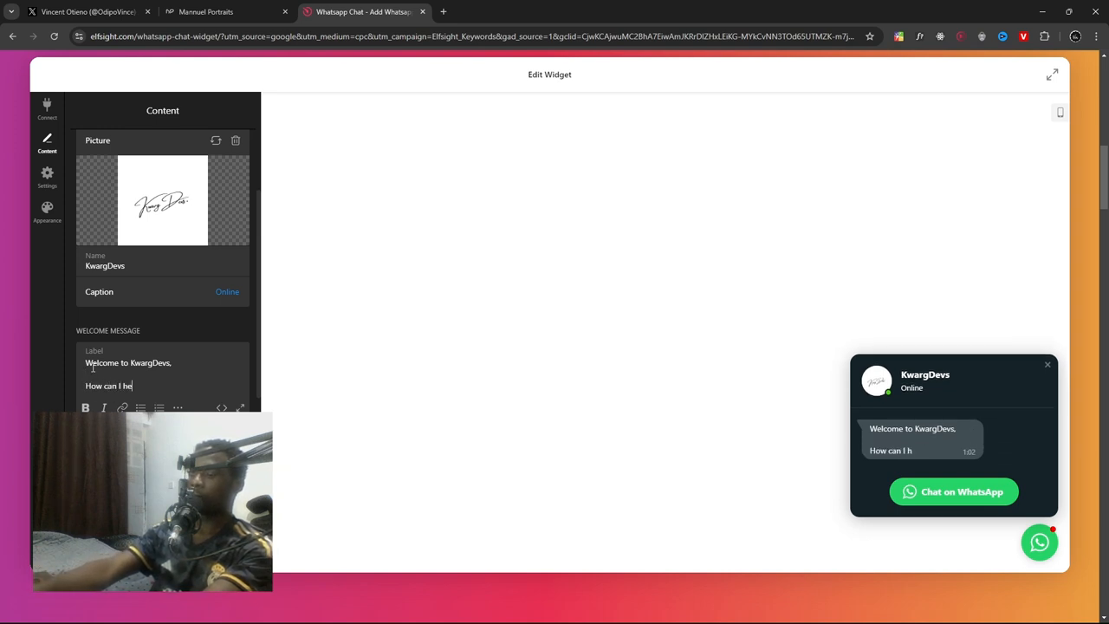
{"action": "type", "text": "lp"}
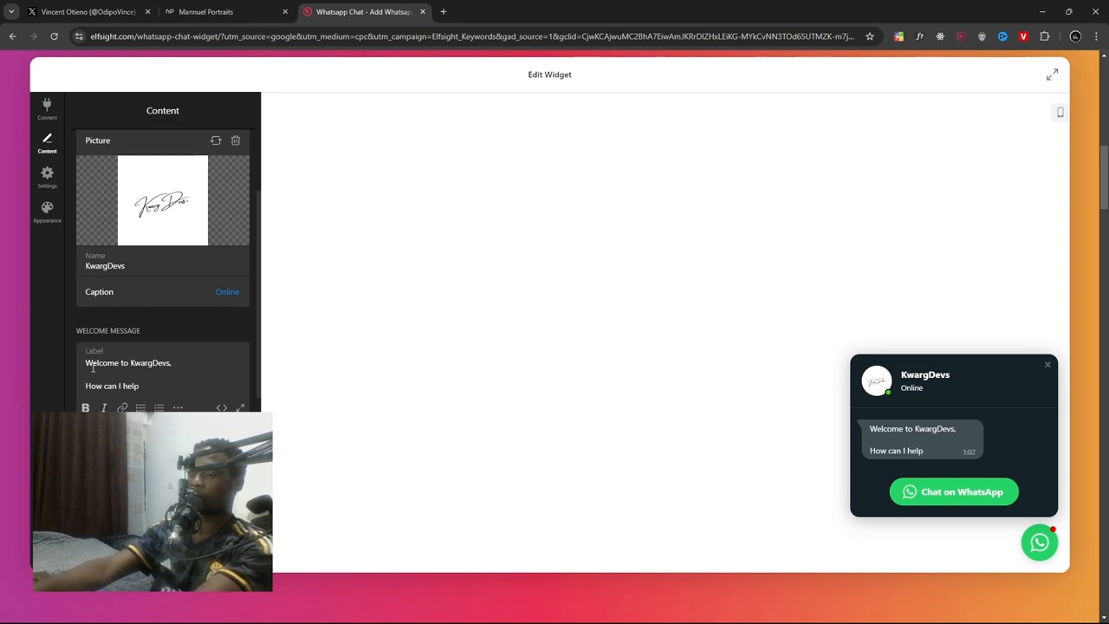
{"action": "type", "text": "you today?"}
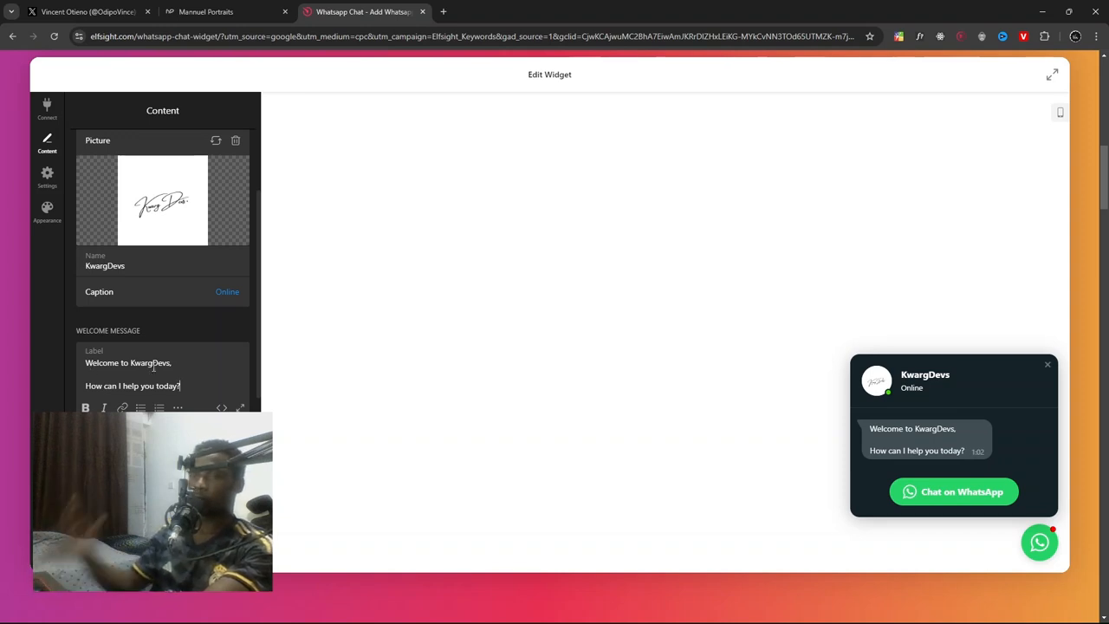
- Review the Content panel, test the Chat on WhatsApp preview button and save to reach the Embed Code page
{"action": "scroll", "scroll_direction": "down", "scroll_amount": 3}
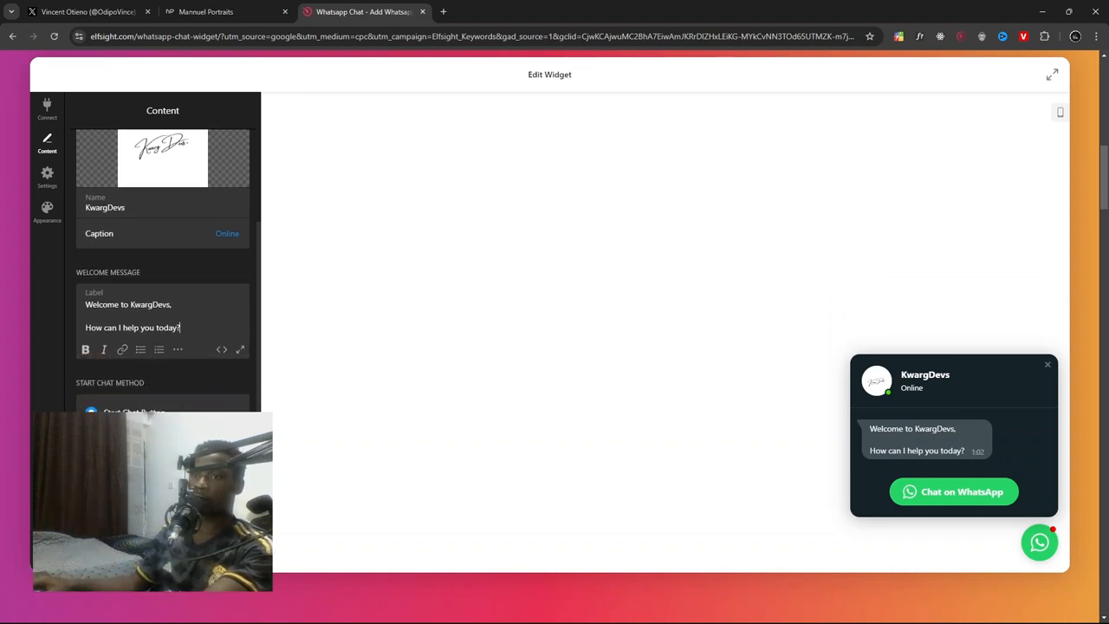
{"action": "scroll", "scroll_direction": "down", "scroll_amount": 3}
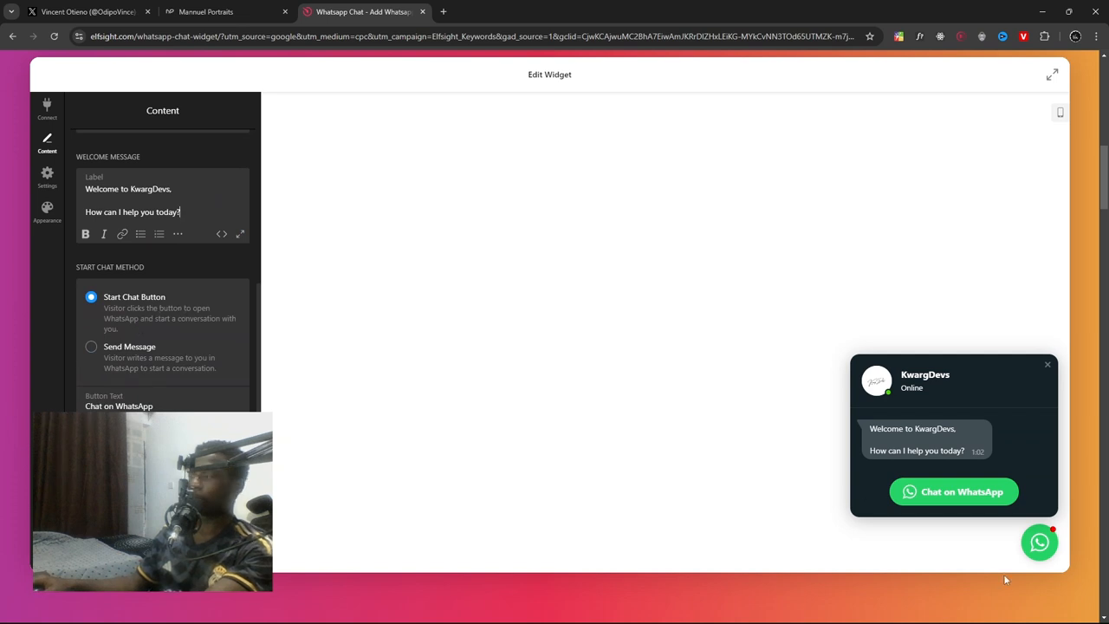
{"action": "mouse_move", "coordinate": [863, 515]}
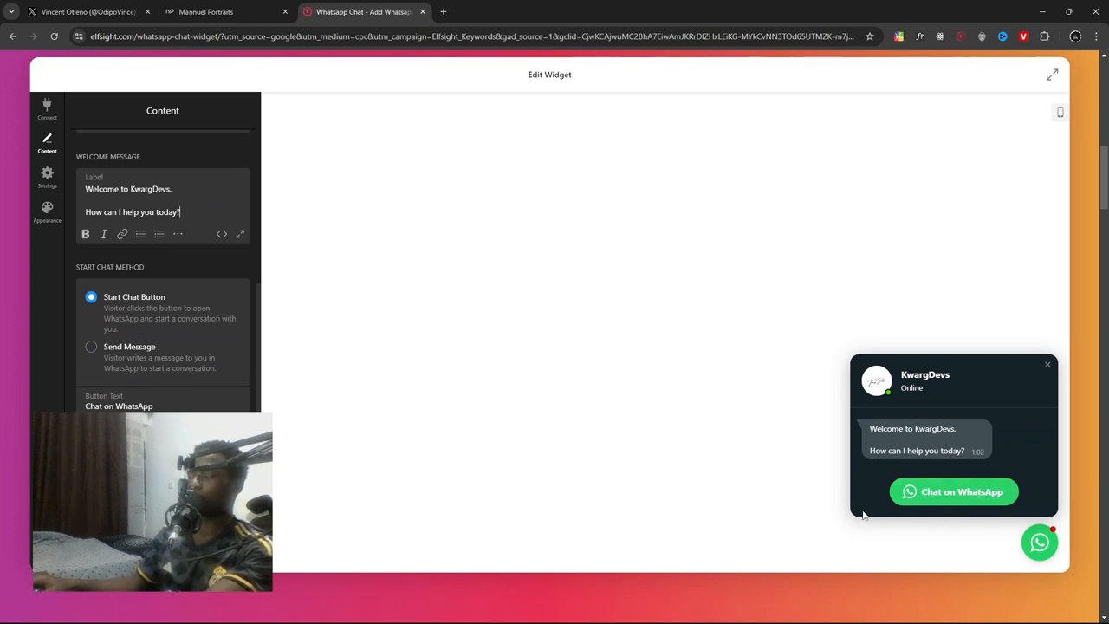
{"action": "mouse_move", "coordinate": [953, 492]}
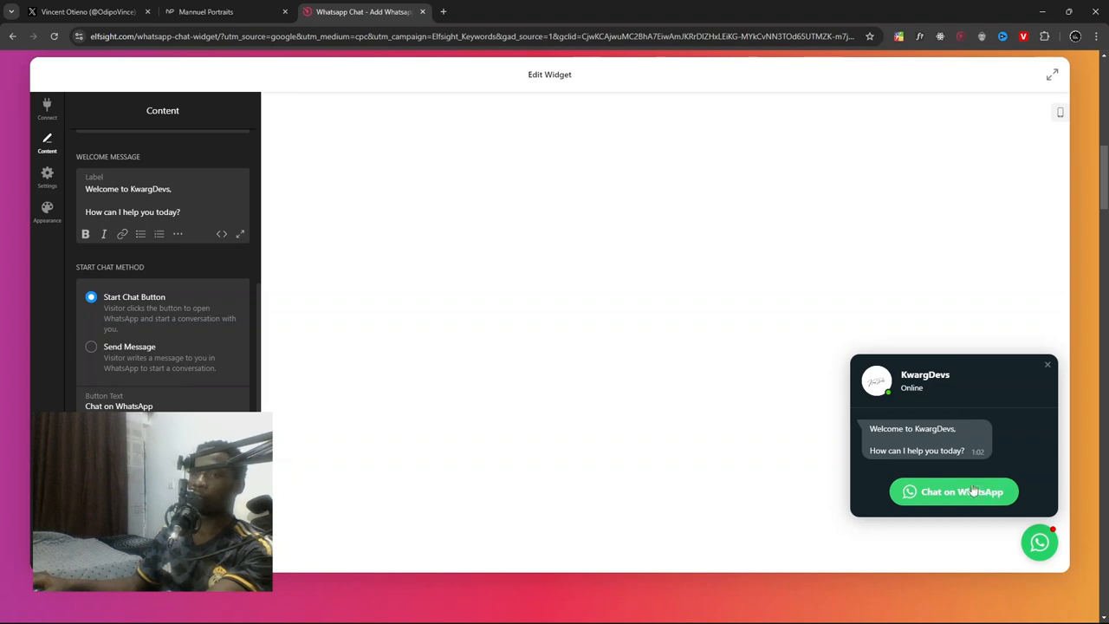
{"action": "left_click", "coordinate": [91, 381]}
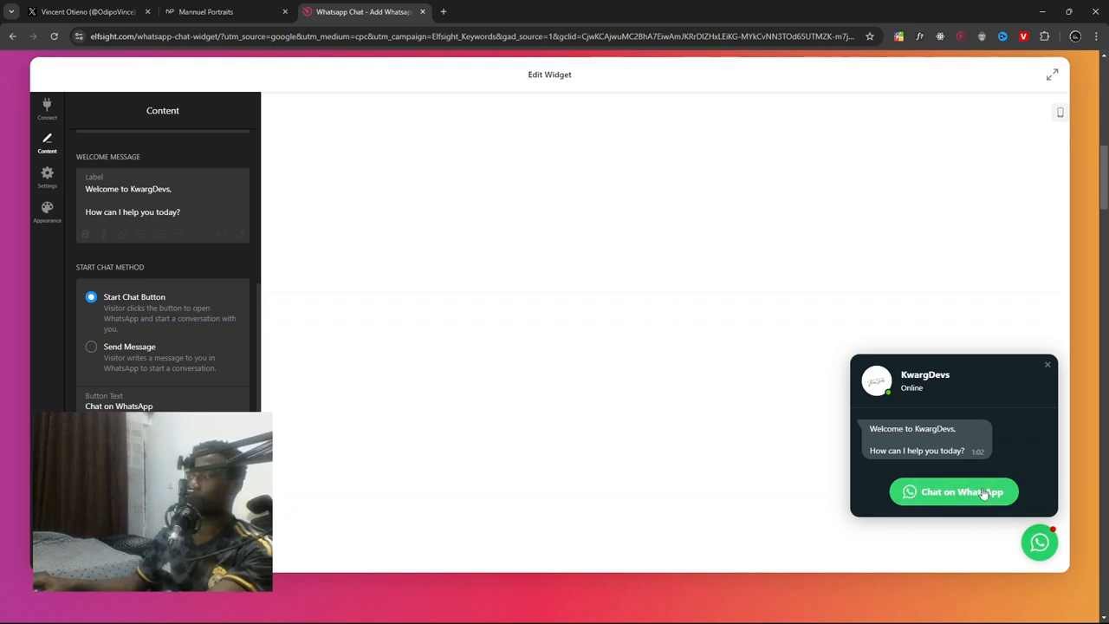
{"action": "scroll", "scroll_direction": "down", "scroll_amount": 3}
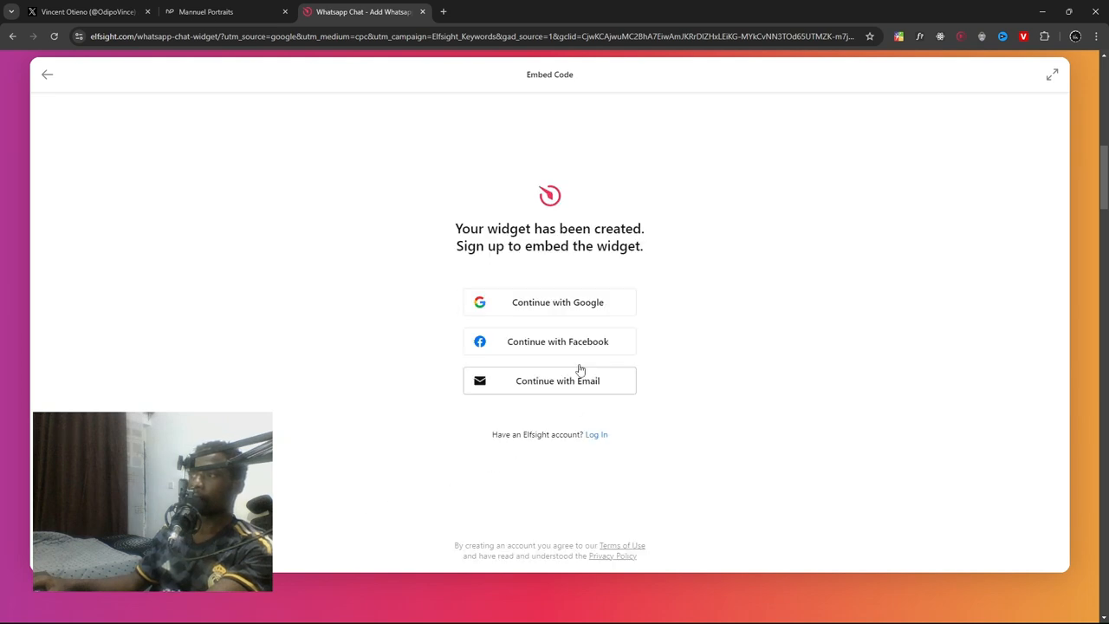
- Sign in with a Google account so the widget is published and the pricing plans appear
{"action": "left_click", "coordinate": [557, 302]}
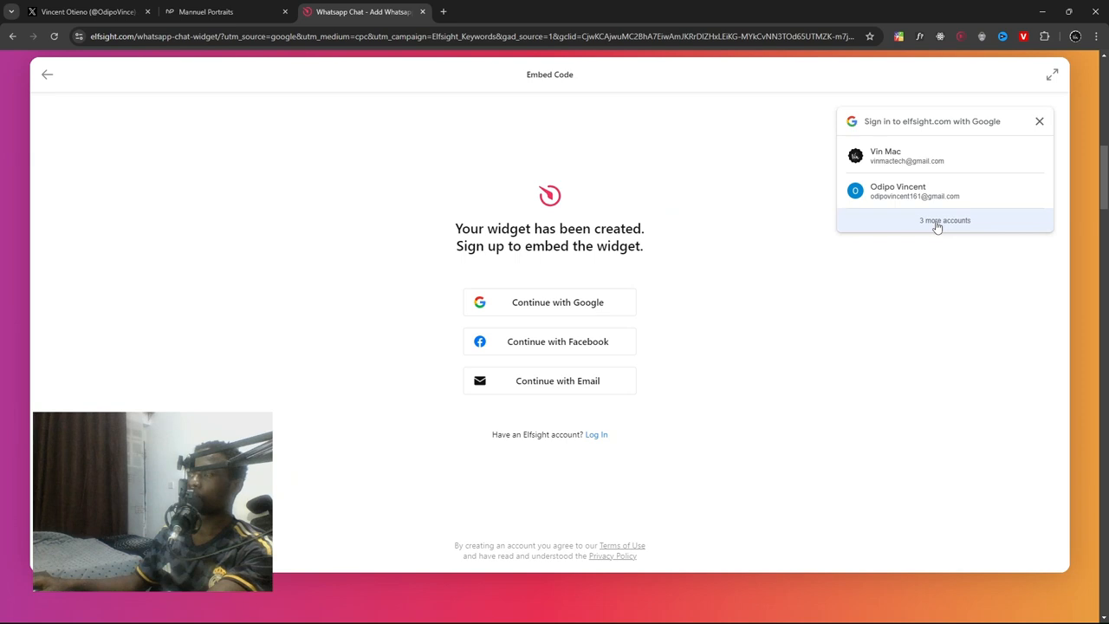
{"action": "left_click", "coordinate": [944, 221]}
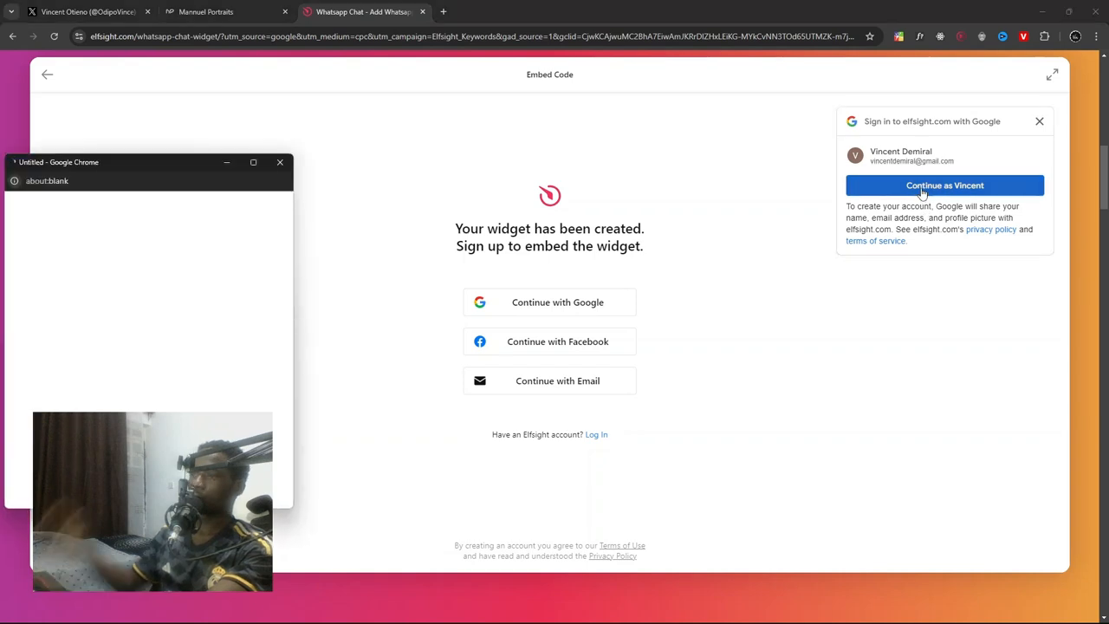
{"action": "left_click", "coordinate": [945, 183]}
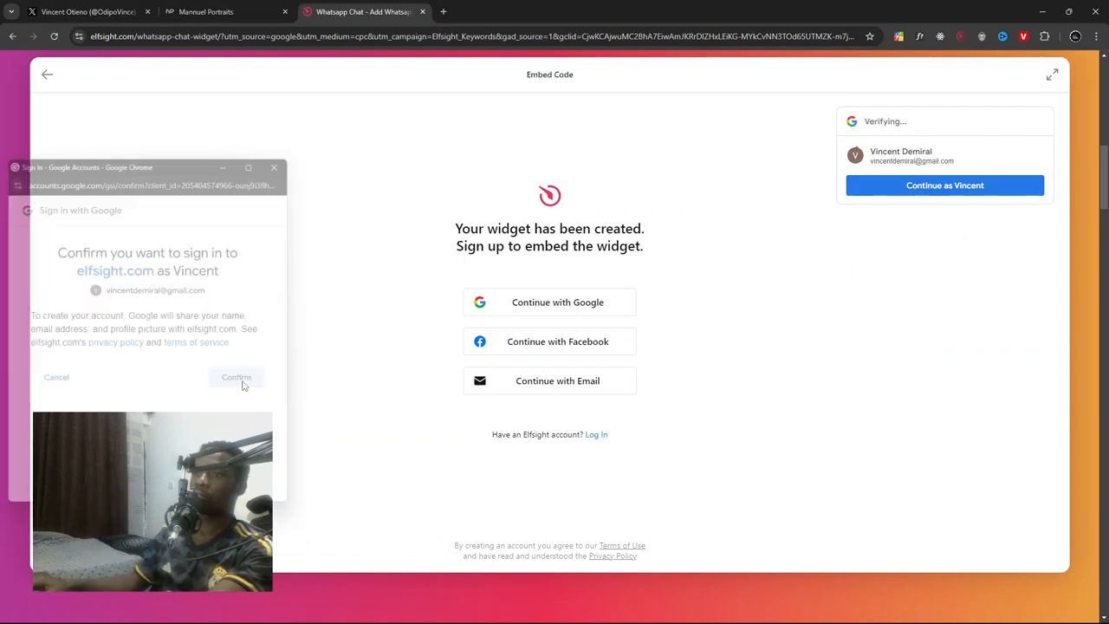
{"action": "left_click", "coordinate": [236, 378]}
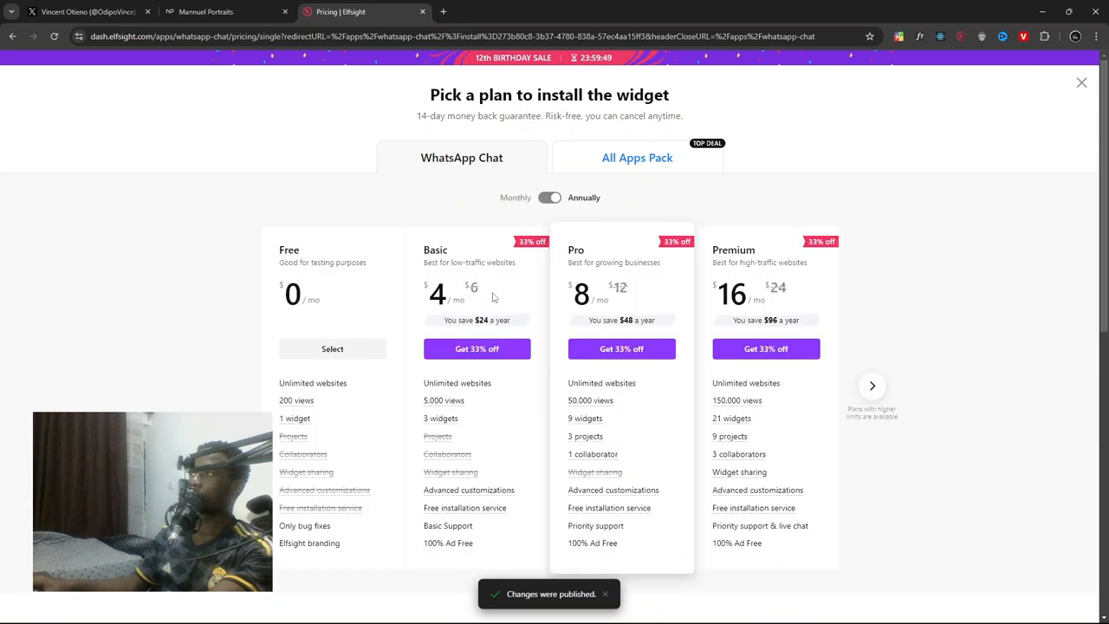
{"action": "scroll", "scroll_direction": "down", "scroll_amount": 3}
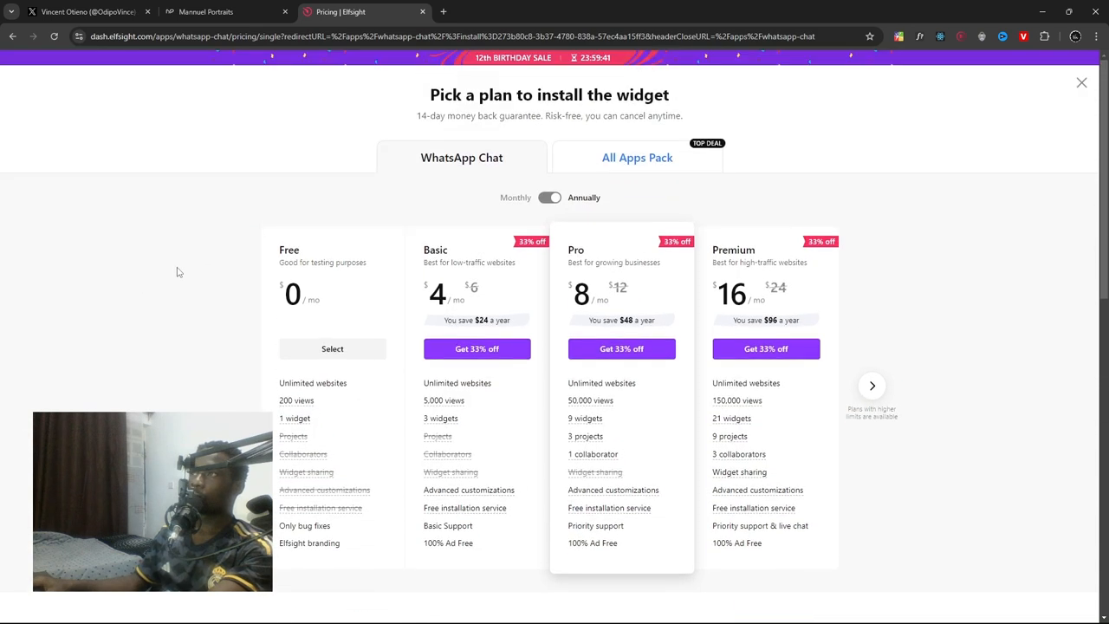
{"action": "mouse_move", "coordinate": [182, 276]}
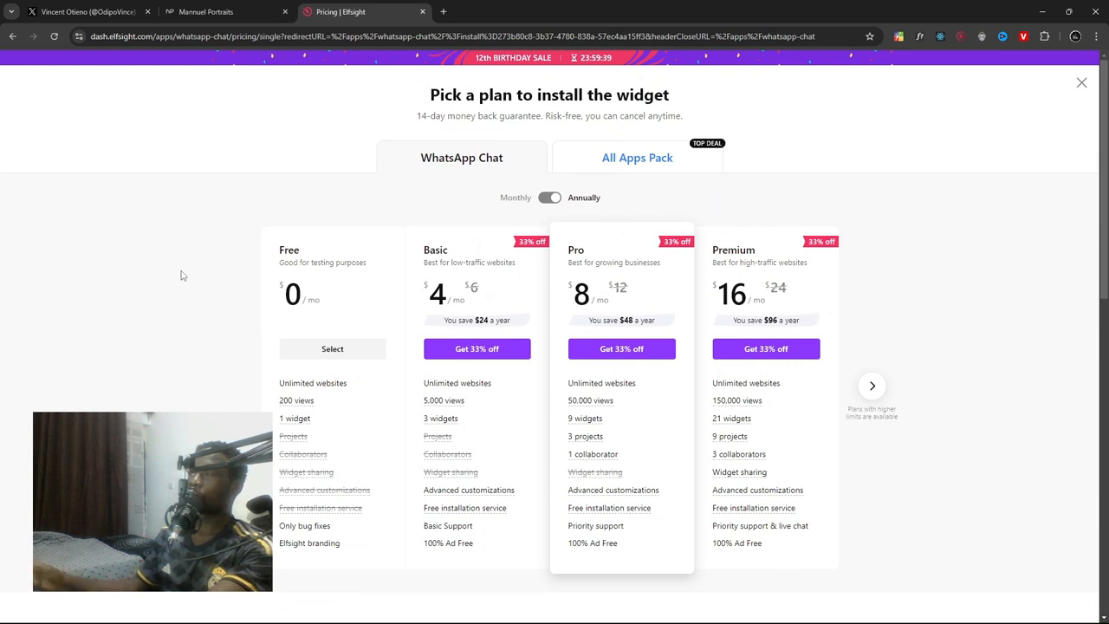
{"action": "mouse_move", "coordinate": [416, 385]}
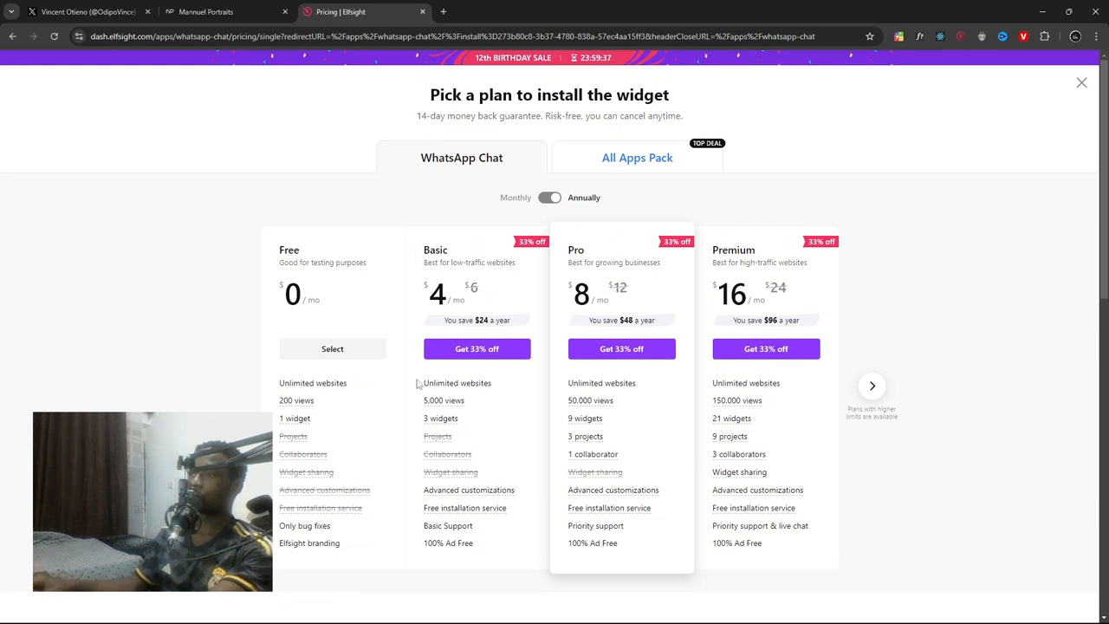
{"action": "mouse_move", "coordinate": [412, 312]}
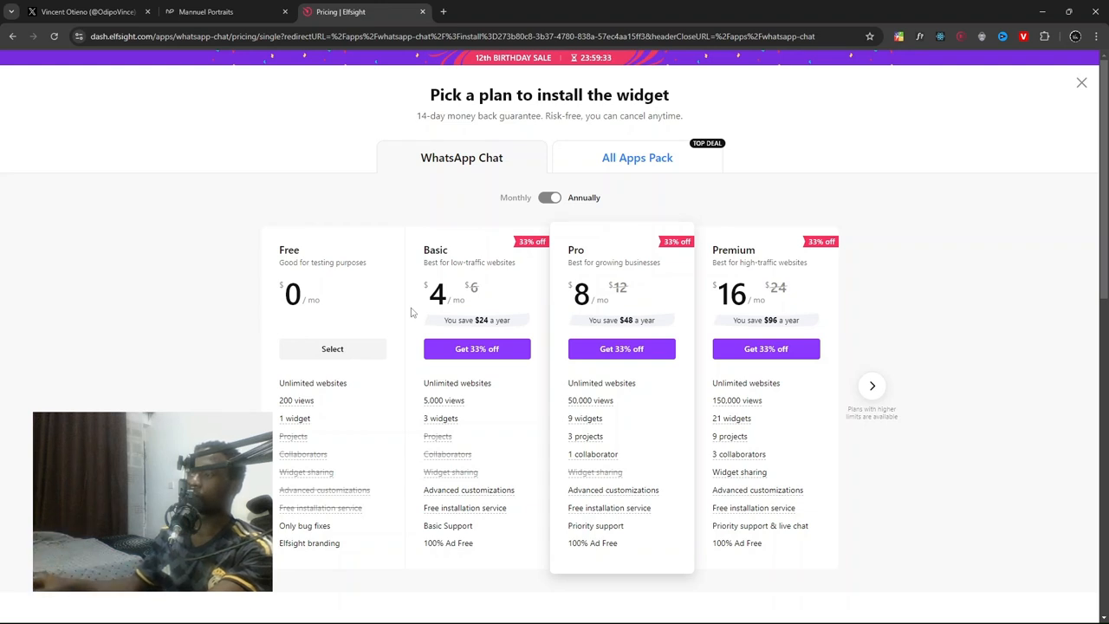
{"action": "mouse_move", "coordinate": [350, 302]}
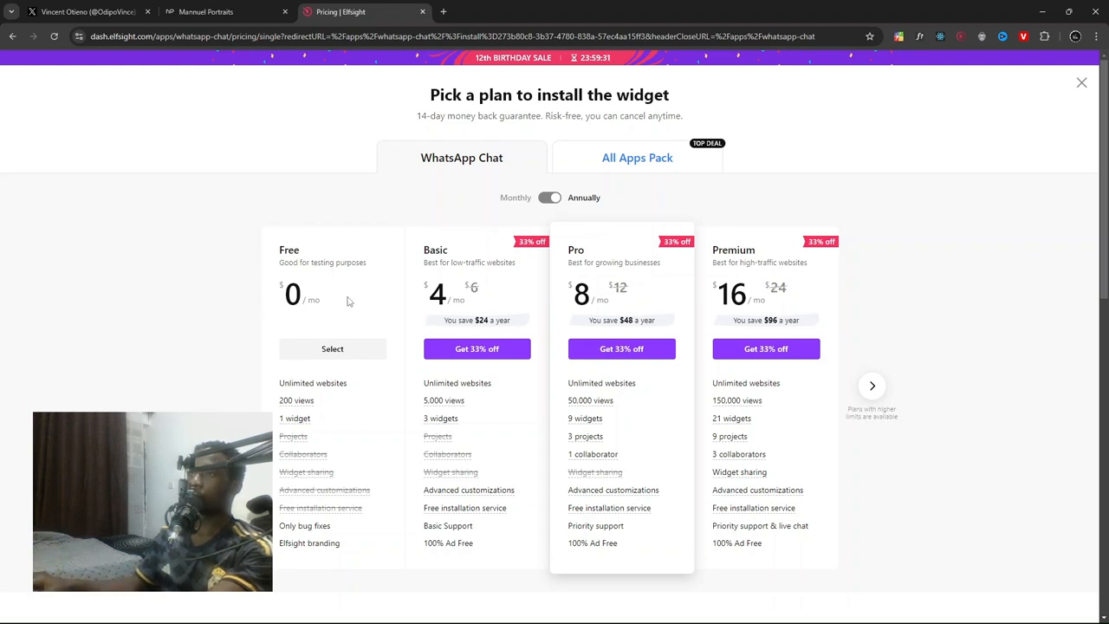
{"action": "mouse_move", "coordinate": [294, 418]}
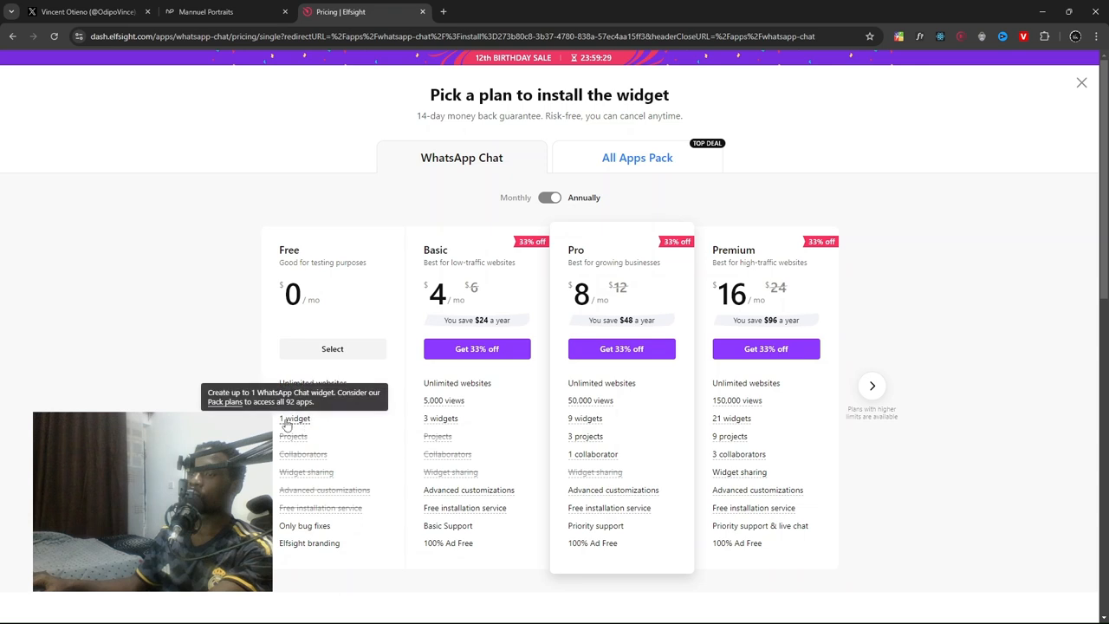
{"action": "mouse_move", "coordinate": [970, 511]}
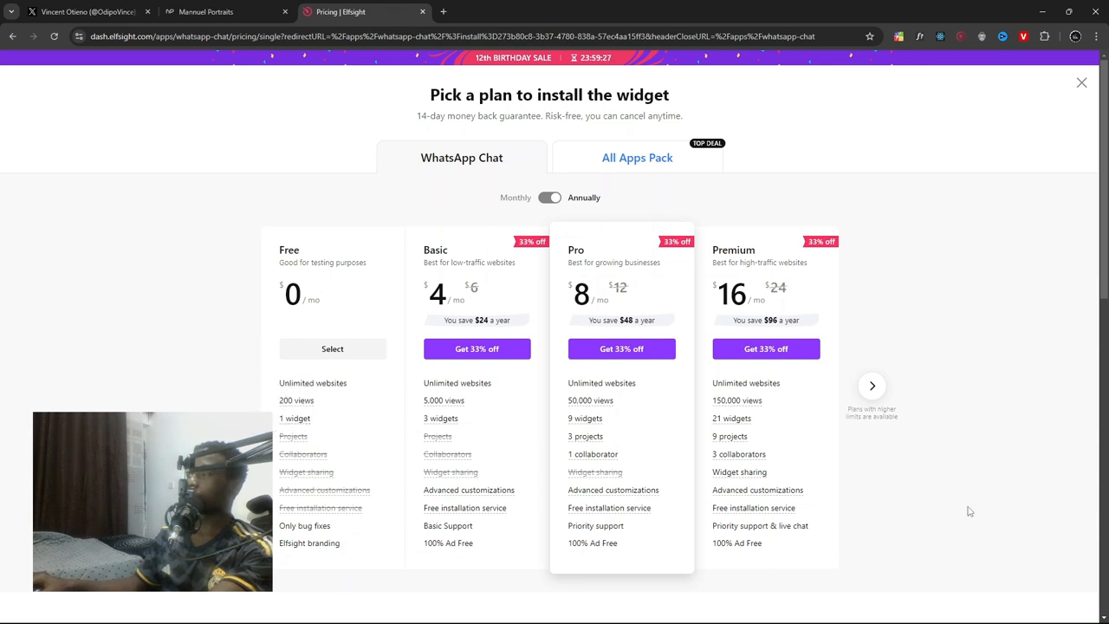
{"action": "mouse_move", "coordinate": [437, 324]}
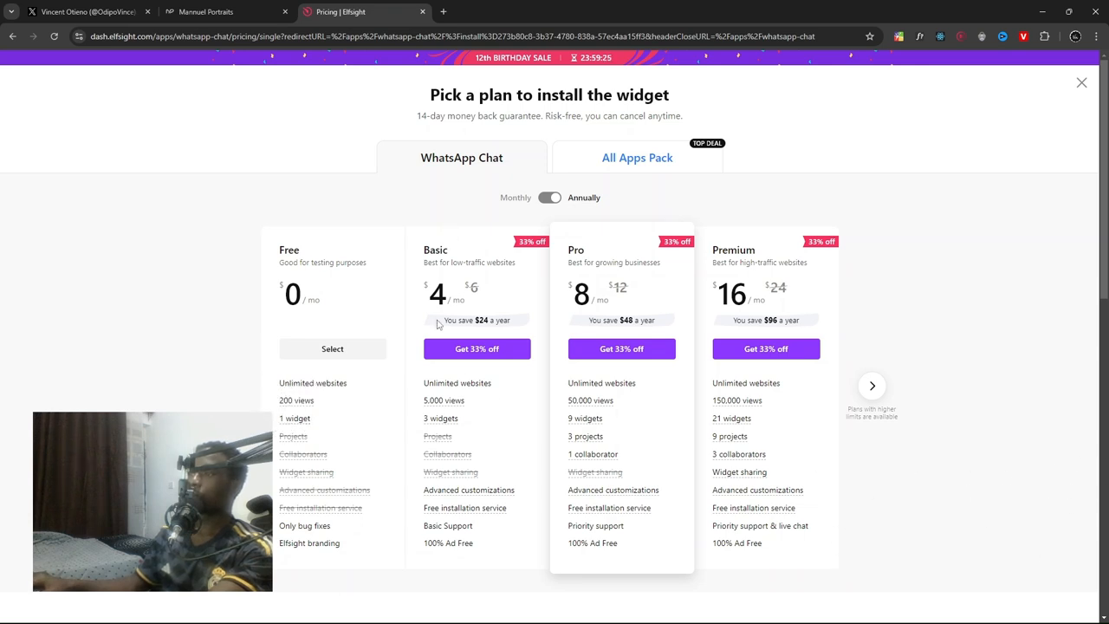
{"action": "mouse_move", "coordinate": [312, 231]}
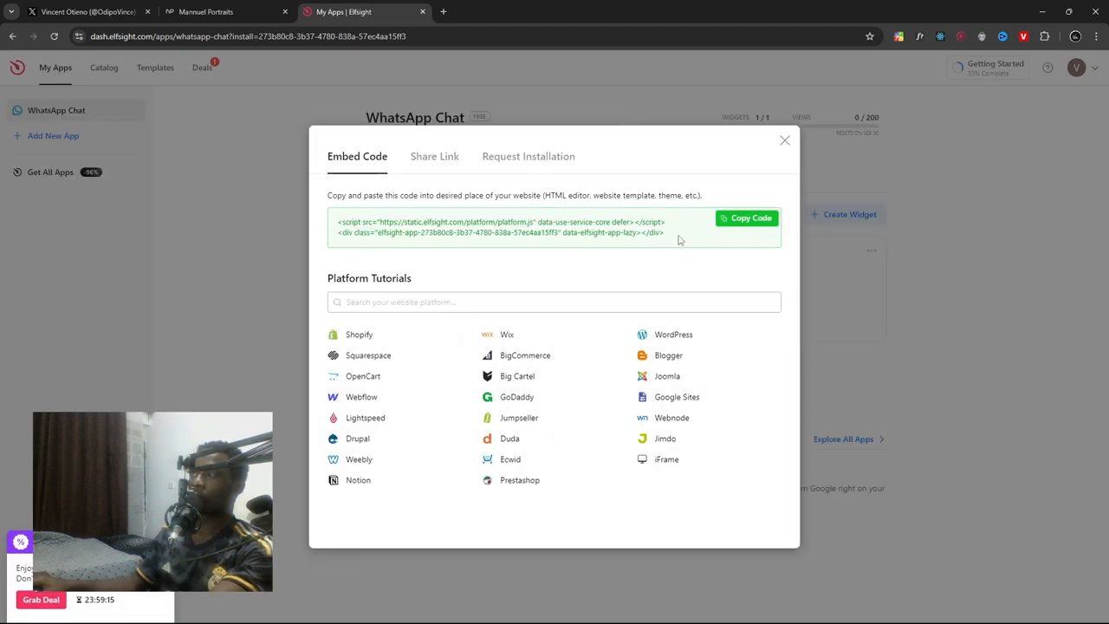
- Copy the WhatsApp Chat widget's embed code from the Embed Code dialog
{"action": "left_click", "coordinate": [747, 219]}
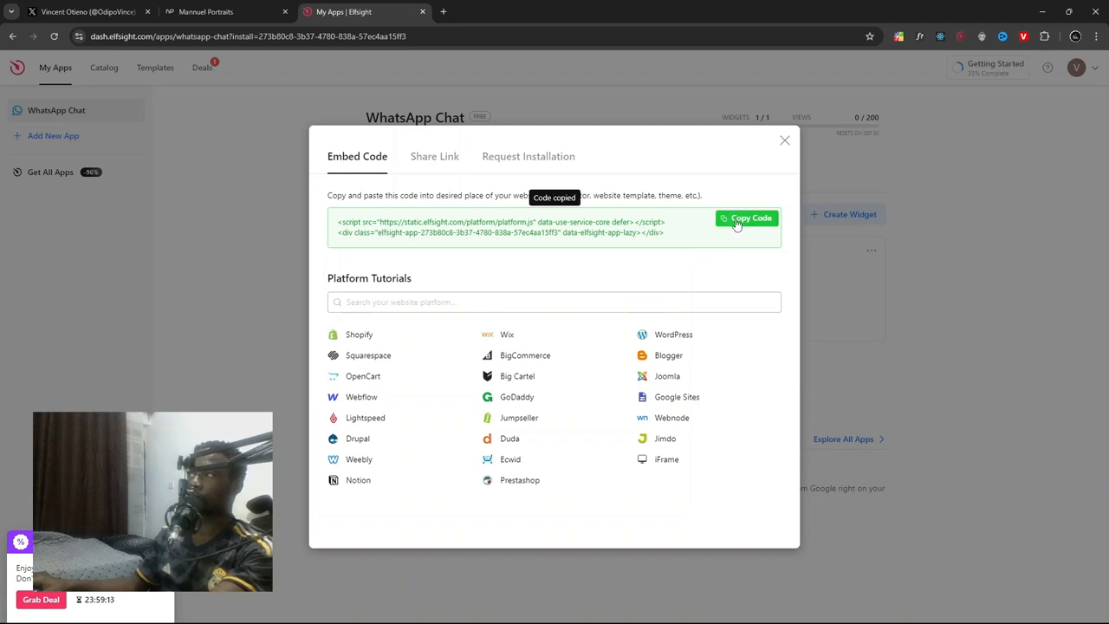
{"action": "mouse_move", "coordinate": [623, 477]}
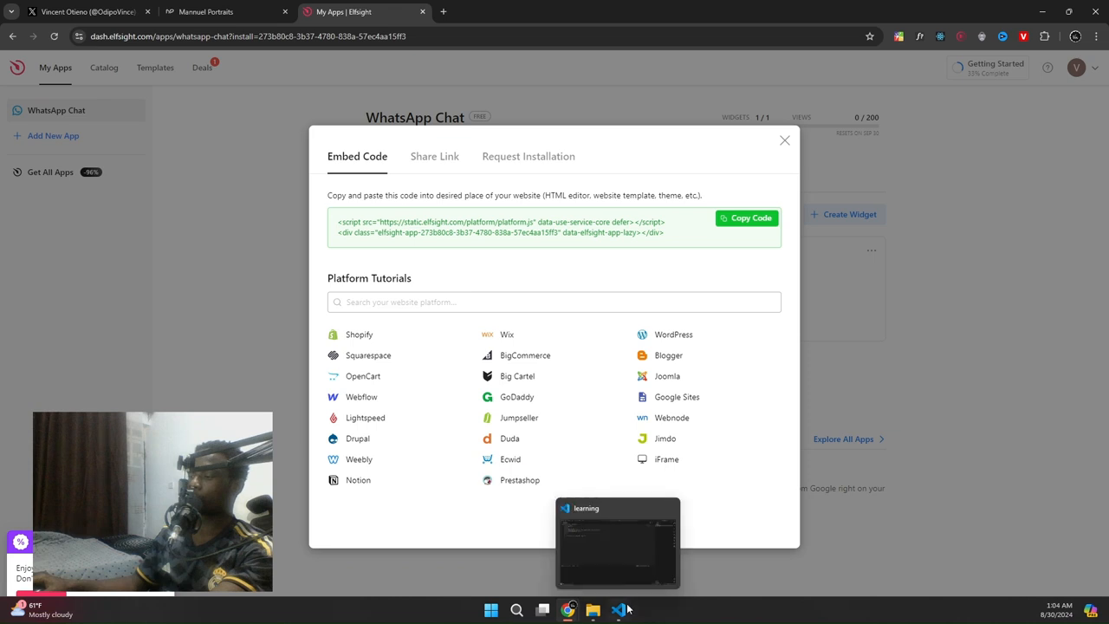
- Check the local page in Chrome still shows only the hello text, then return to index.html in VS Code
{"action": "left_click", "coordinate": [619, 610]}
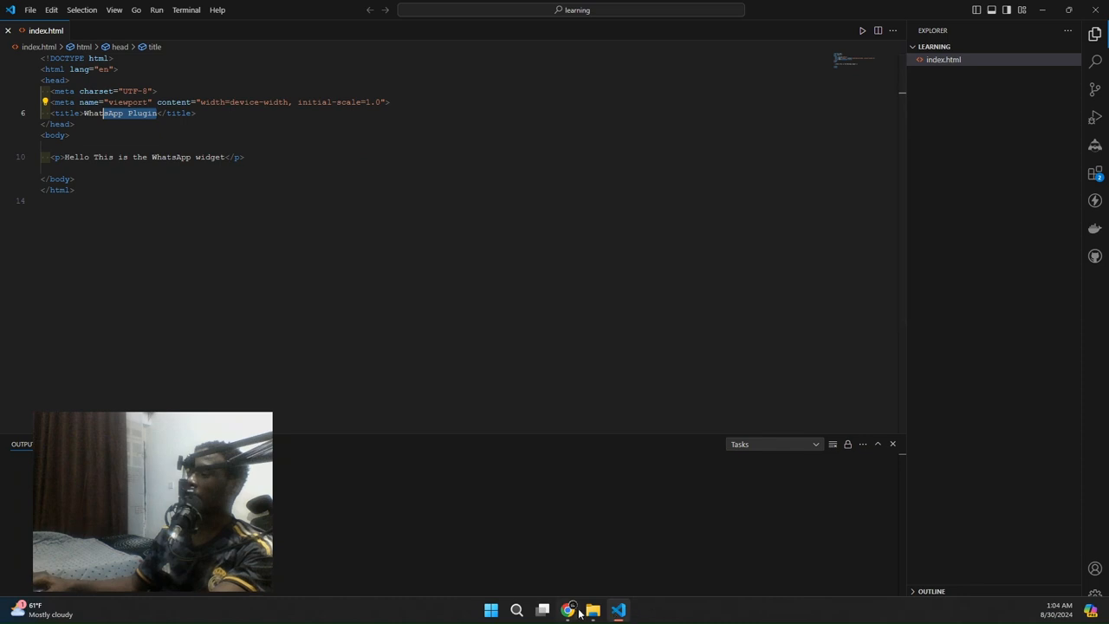
{"action": "left_click", "coordinate": [568, 610]}
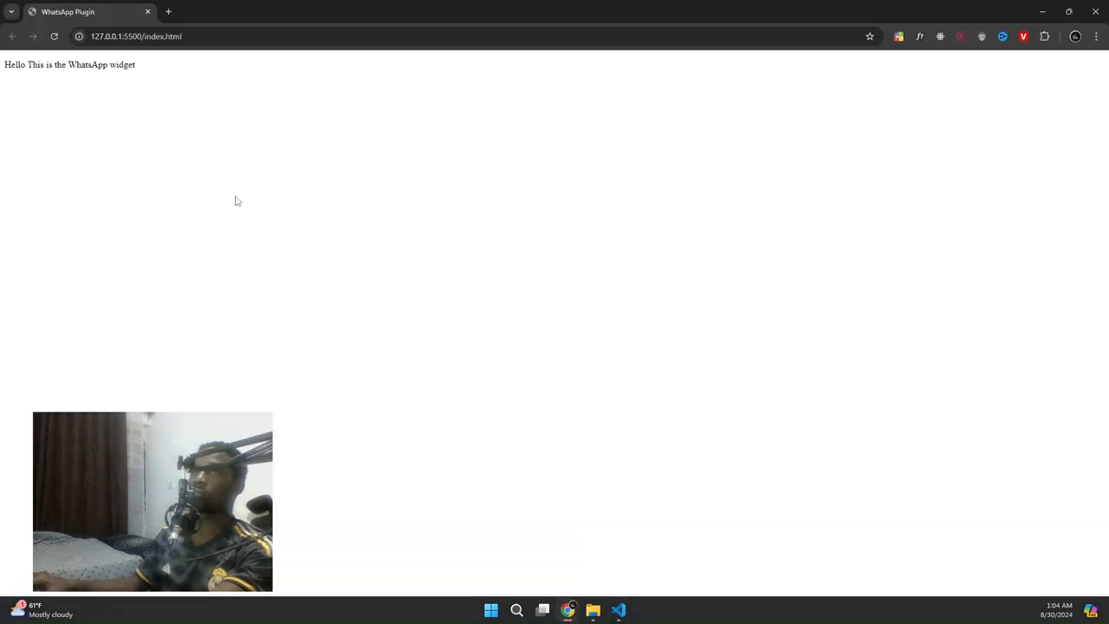
{"action": "mouse_move", "coordinate": [180, 85]}
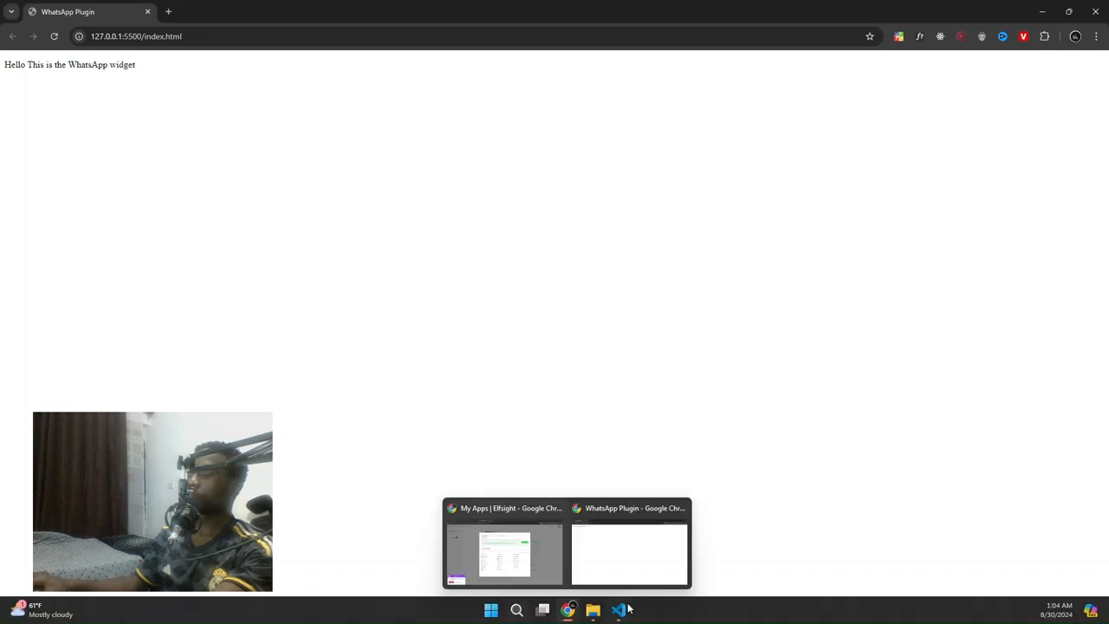
{"action": "left_click", "coordinate": [619, 609]}
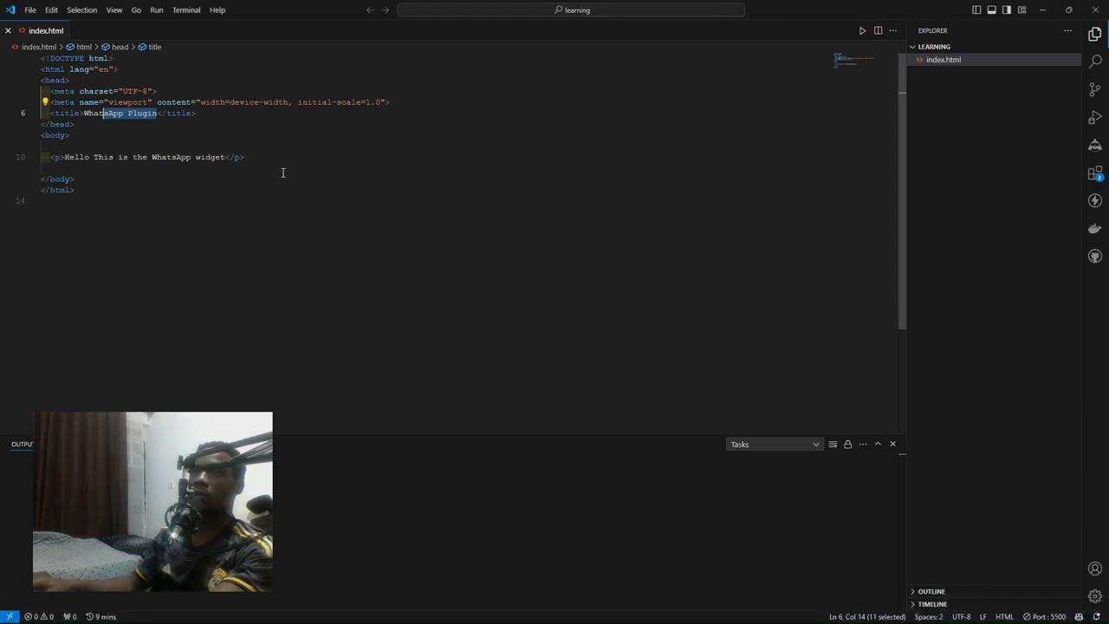
- Paste the Elfsight script and widget div into index.html after the hello paragraph, before </body>
{"action": "left_click", "coordinate": [246, 156]}
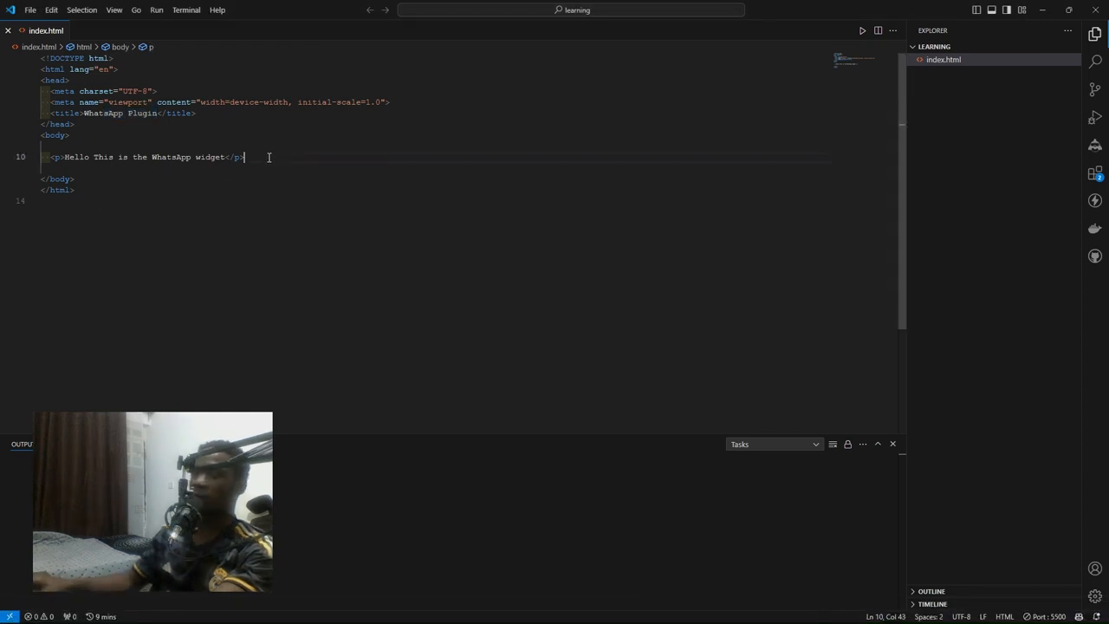
{"action": "key", "text": "Return"}
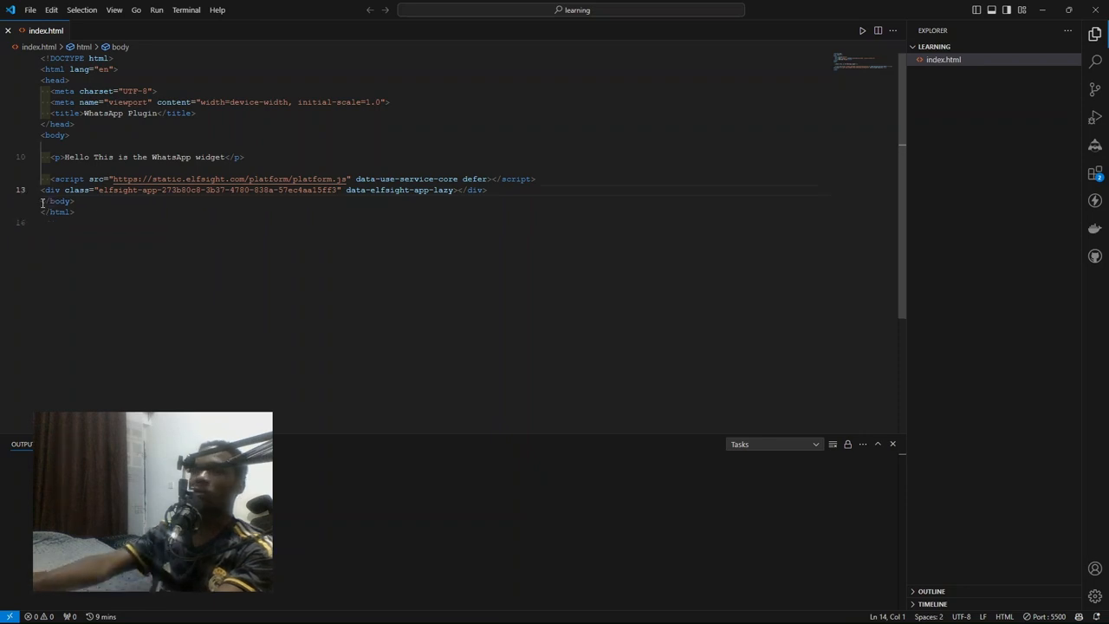
{"action": "left_click", "coordinate": [485, 189]}
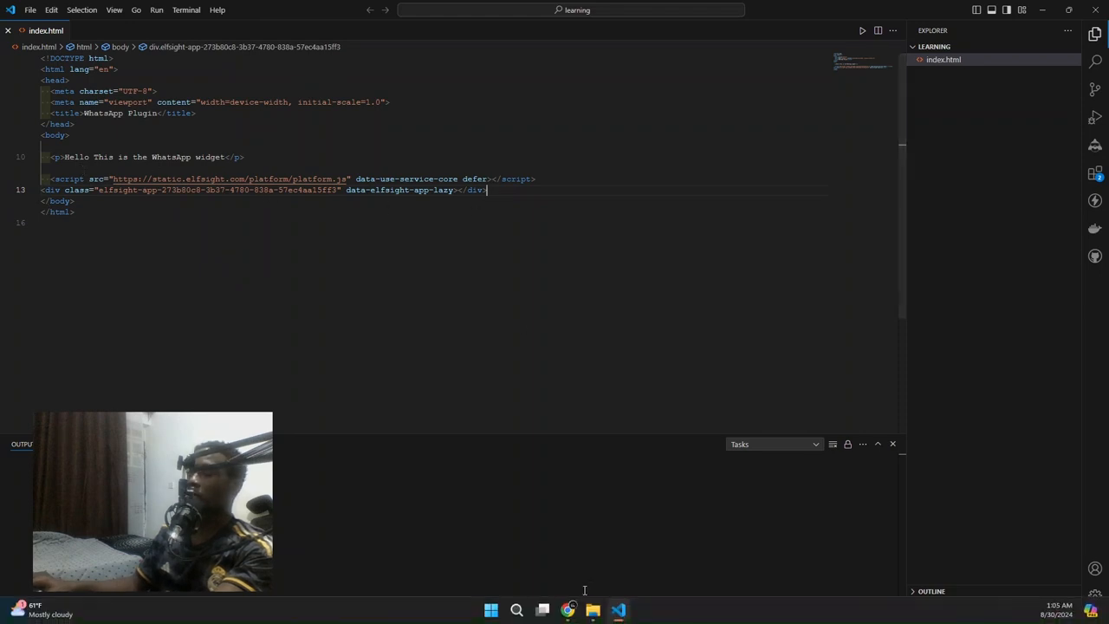
- View the local page in Chrome, open the KwargDevs chat bubble, then return to VS Code
{"action": "left_click", "coordinate": [567, 610]}
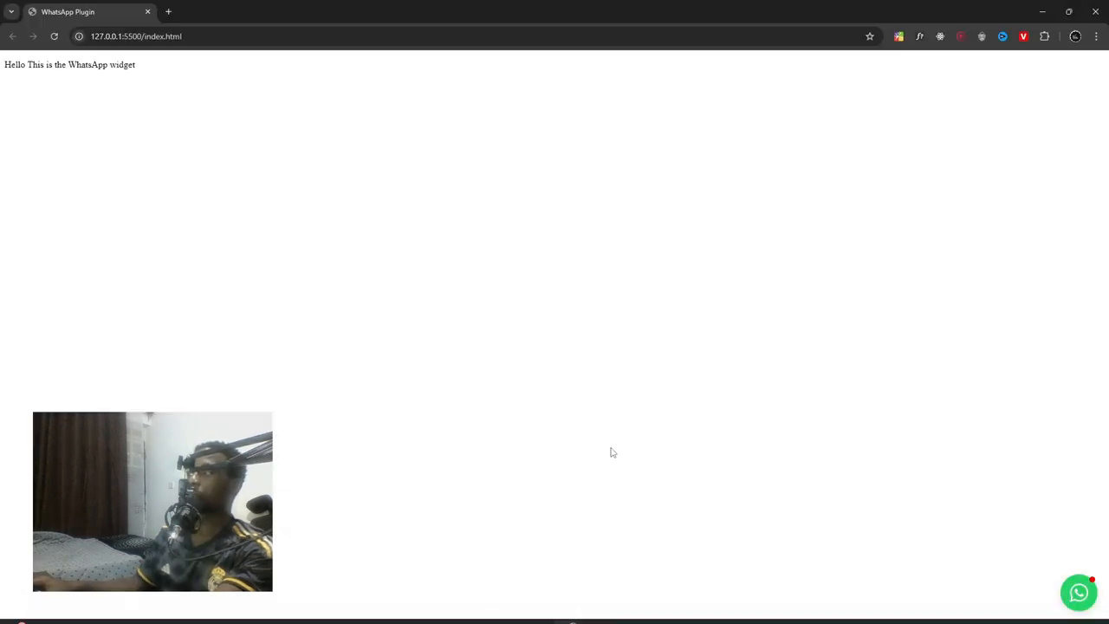
{"action": "left_click", "coordinate": [1078, 592]}
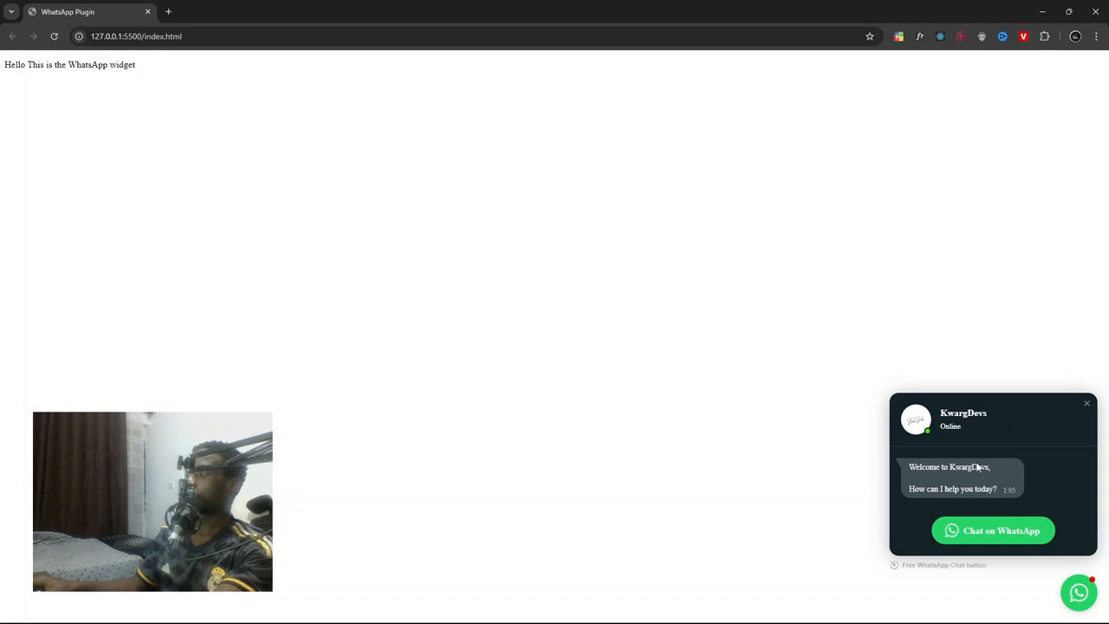
{"action": "mouse_move", "coordinate": [977, 494]}
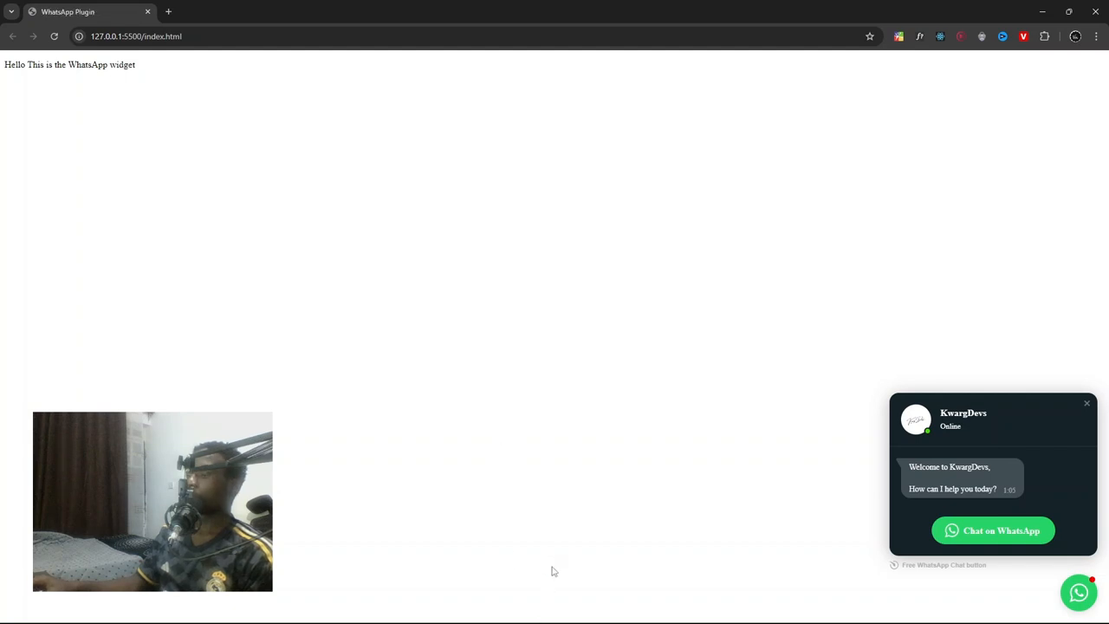
{"action": "mouse_move", "coordinate": [568, 610]}
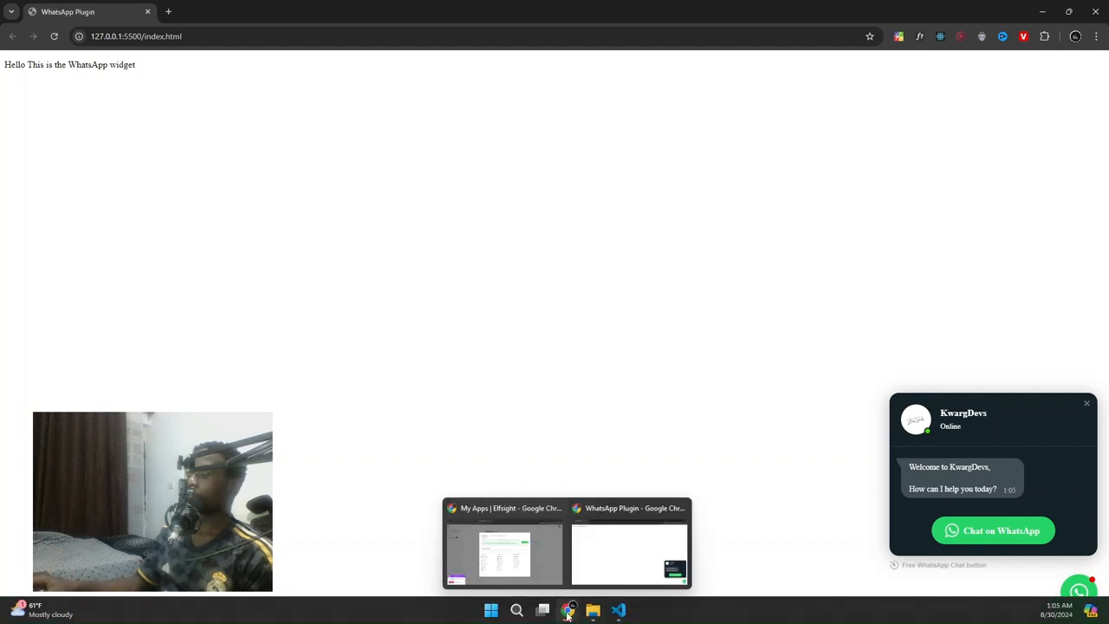
{"action": "left_click", "coordinate": [617, 610]}
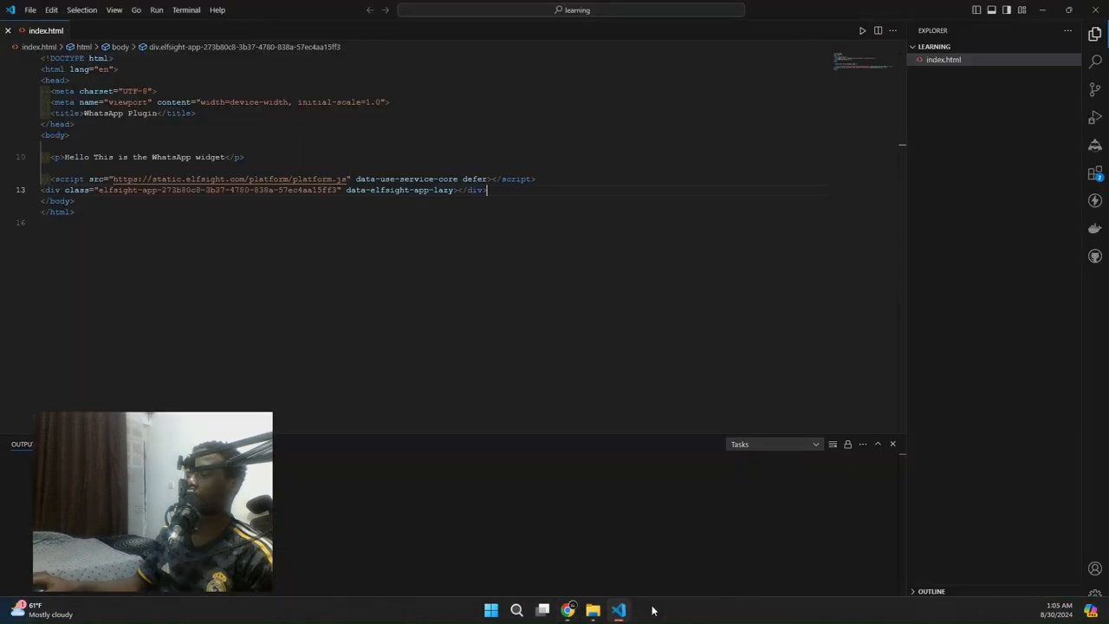